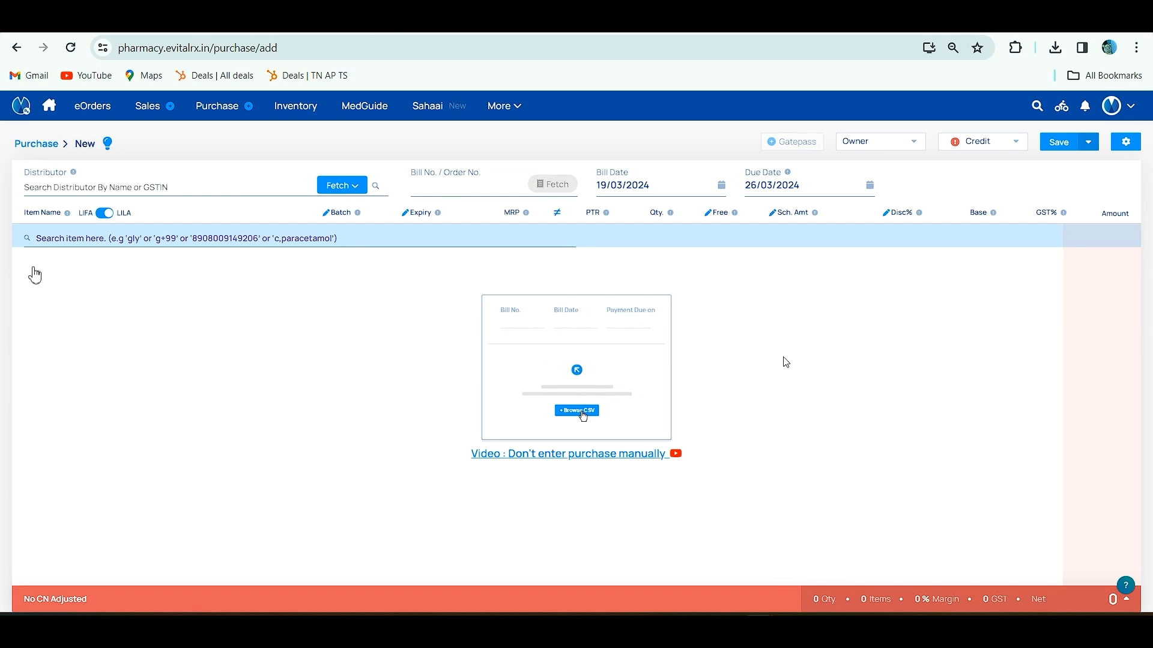
Step: Search the Distributor field ('Gran') and choose A. B. C. Medical & Surgical Co
left_click(577, 410)
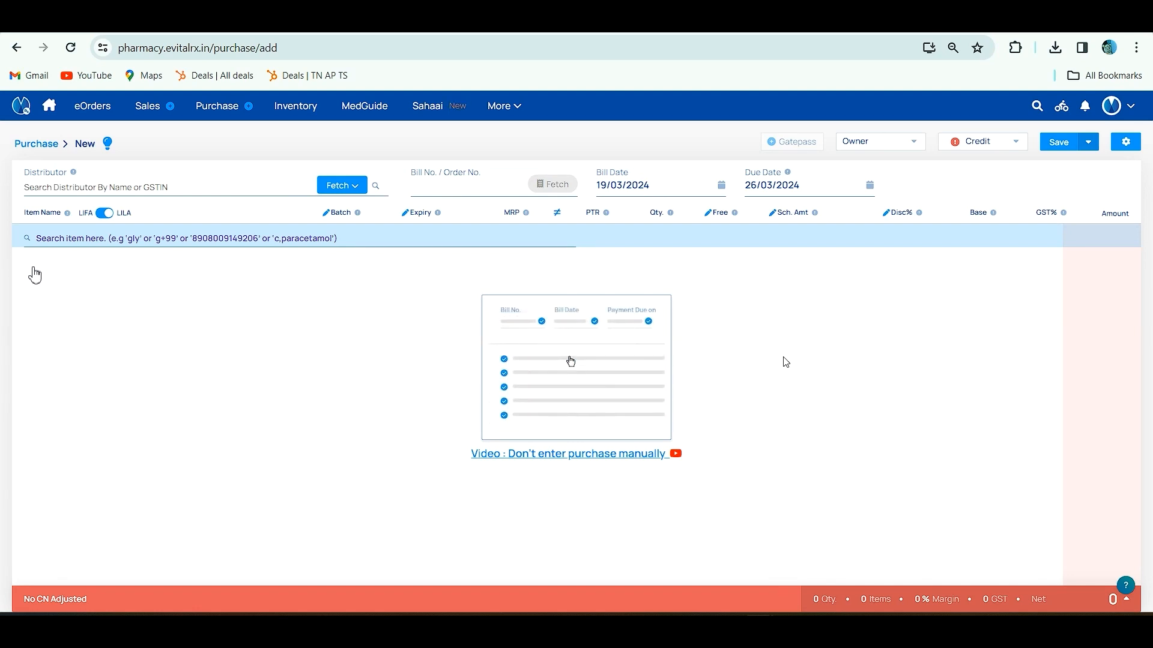
type("Gran")
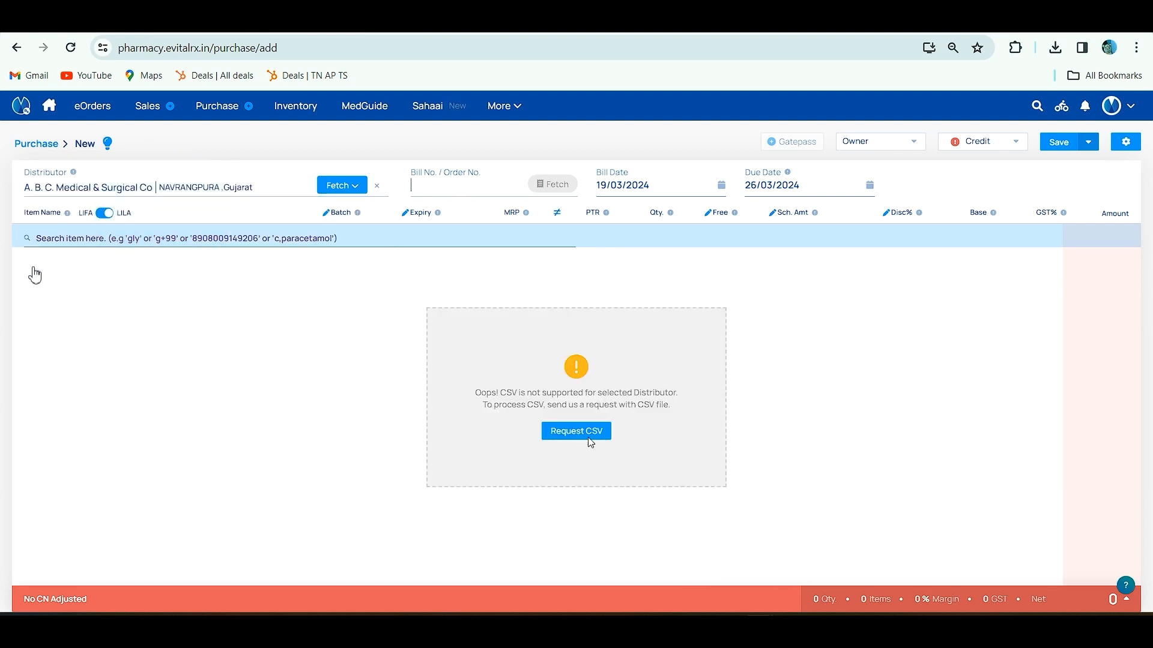
mouse_move(665, 481)
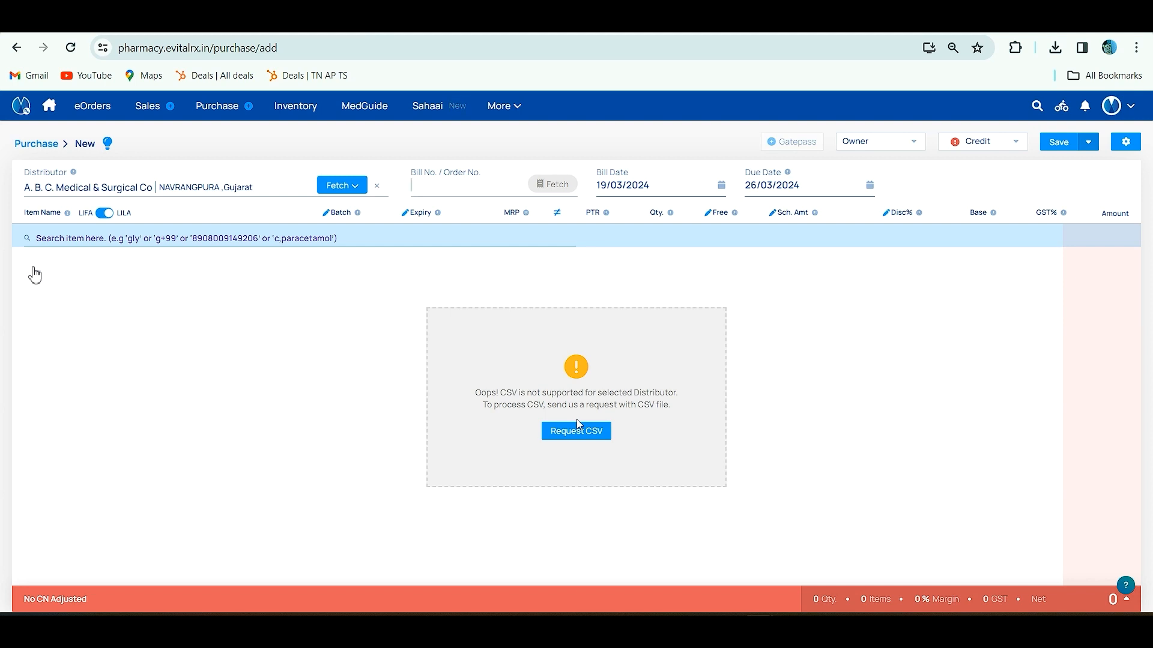
mouse_move(605, 413)
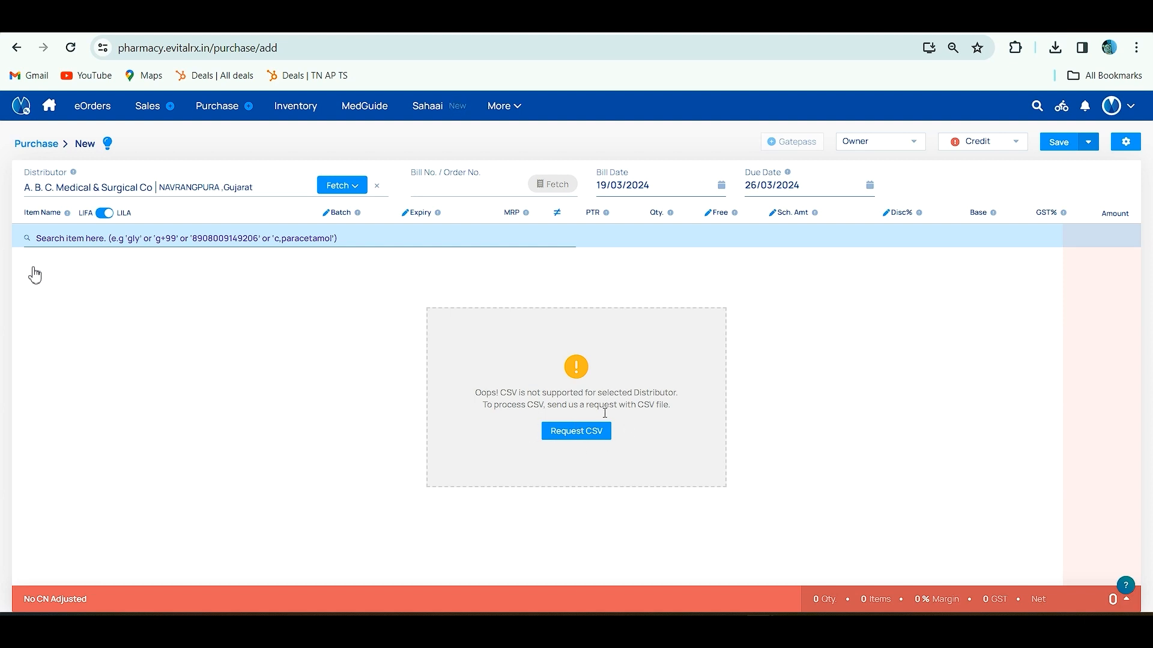
mouse_move(616, 445)
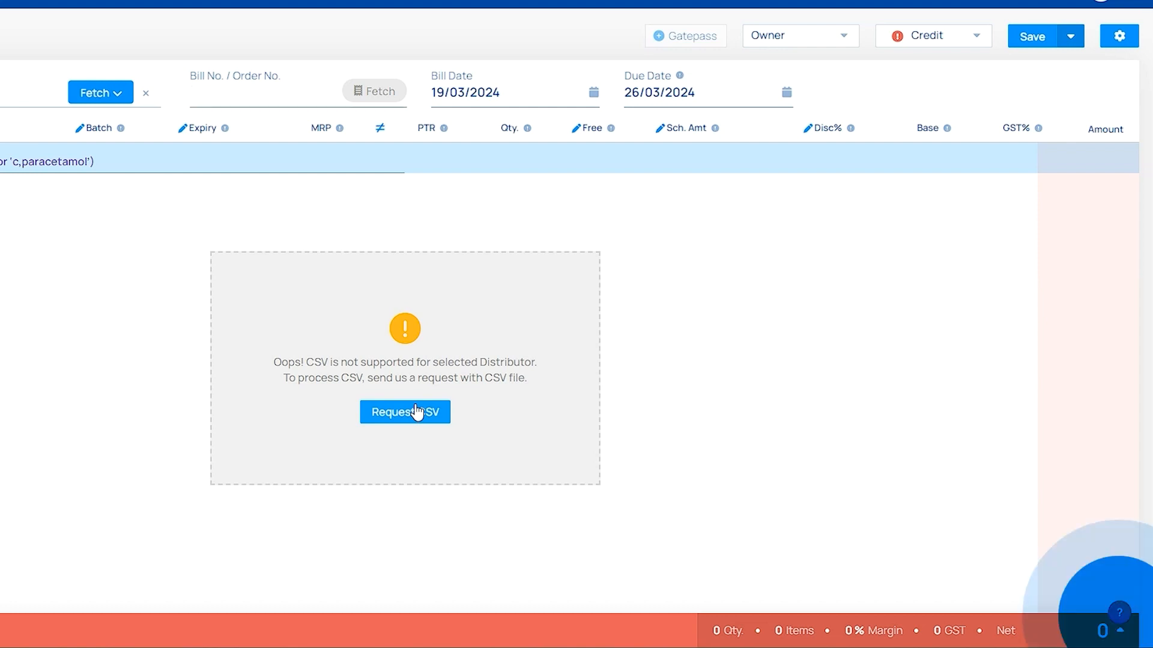
Step: Draft a Request CSV ticket under Purchase/Return/CSV in English, then close the Contact us panel
left_click(404, 412)
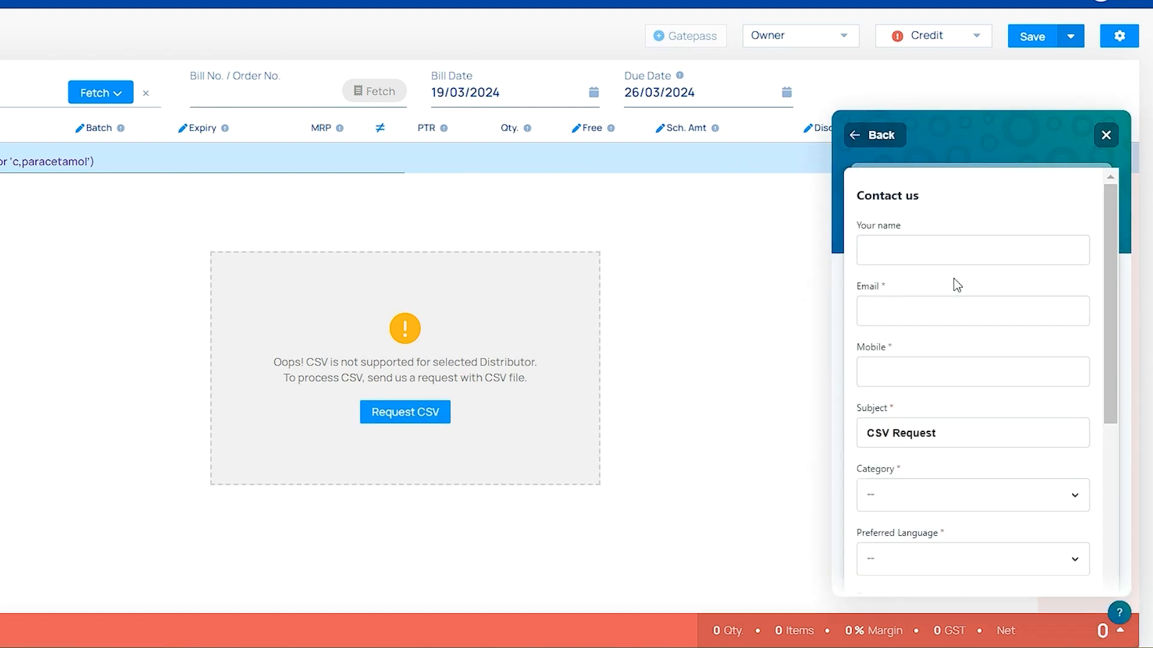
scroll("down", 3)
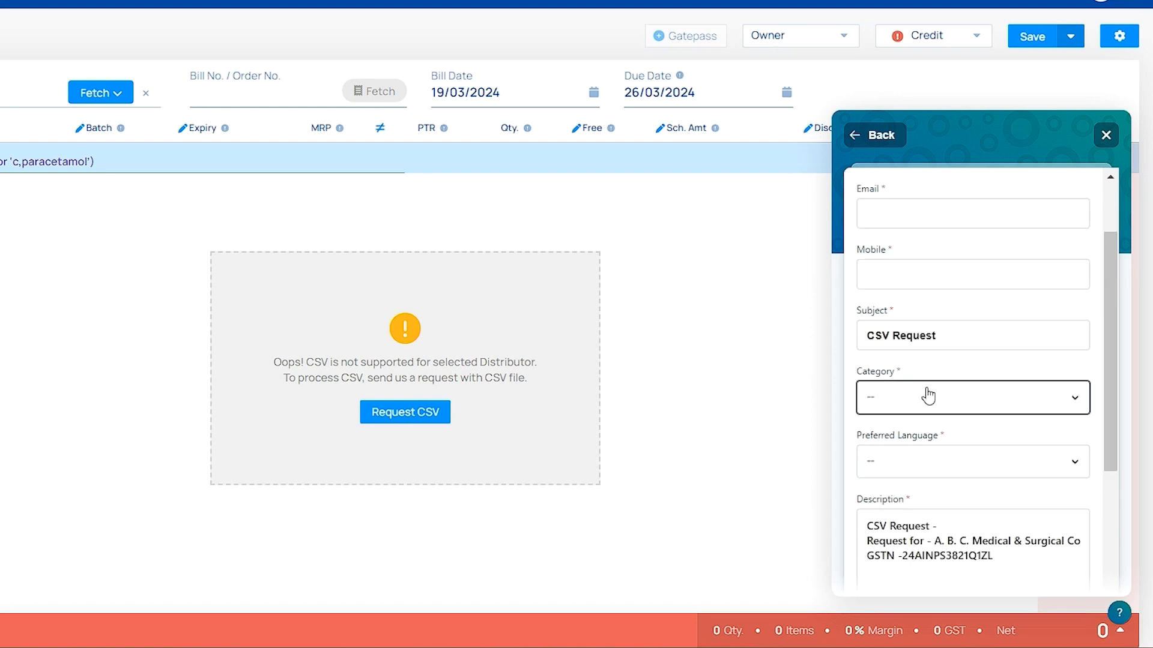
left_click(972, 397)
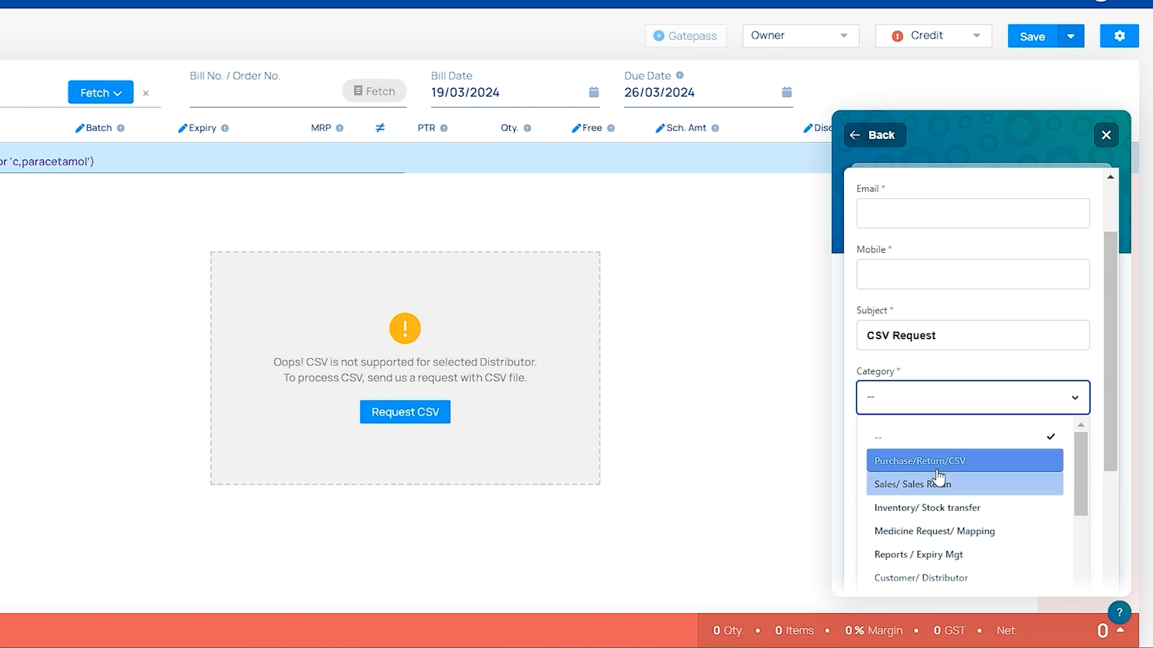
left_click(937, 460)
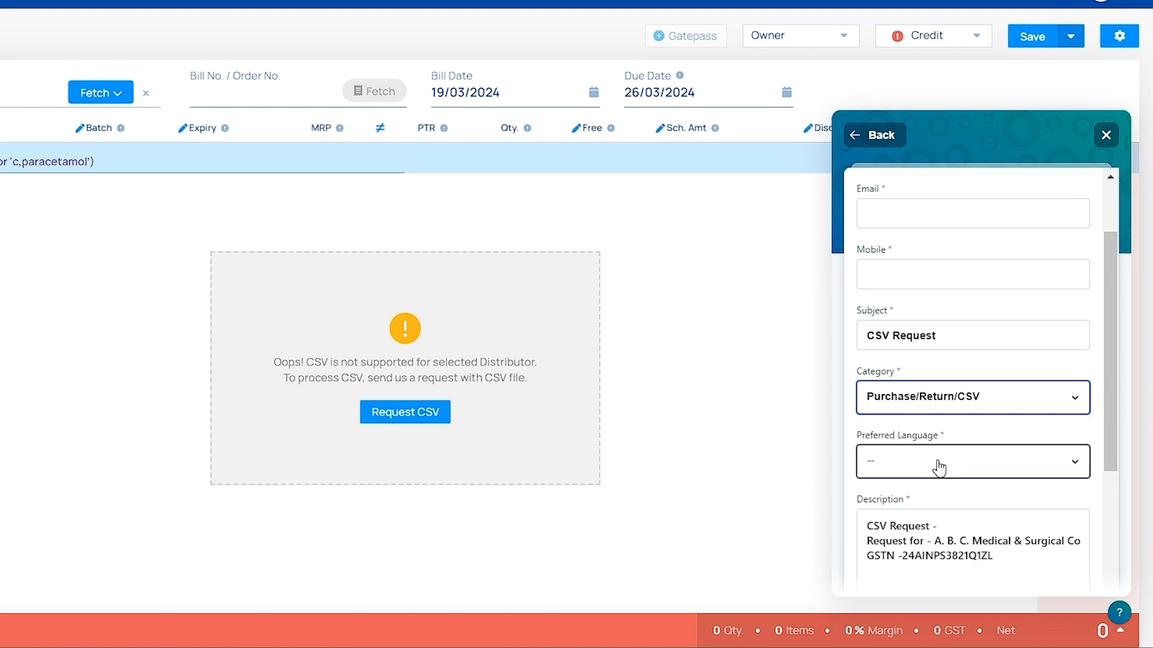
left_click(970, 461)
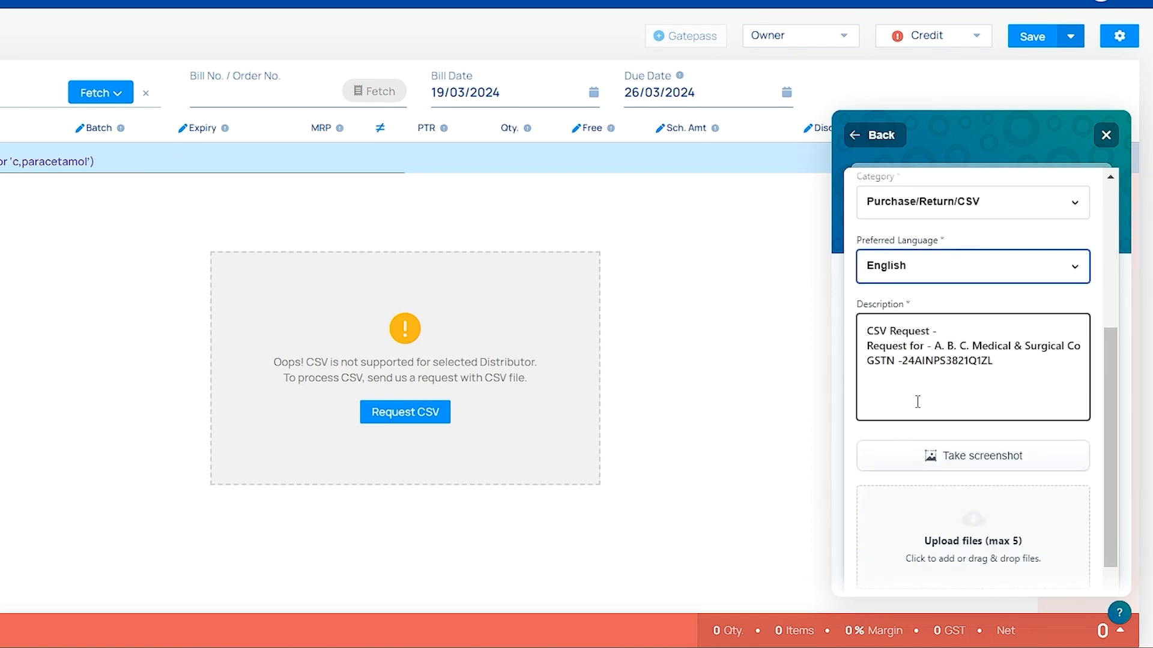
scroll("down", 3)
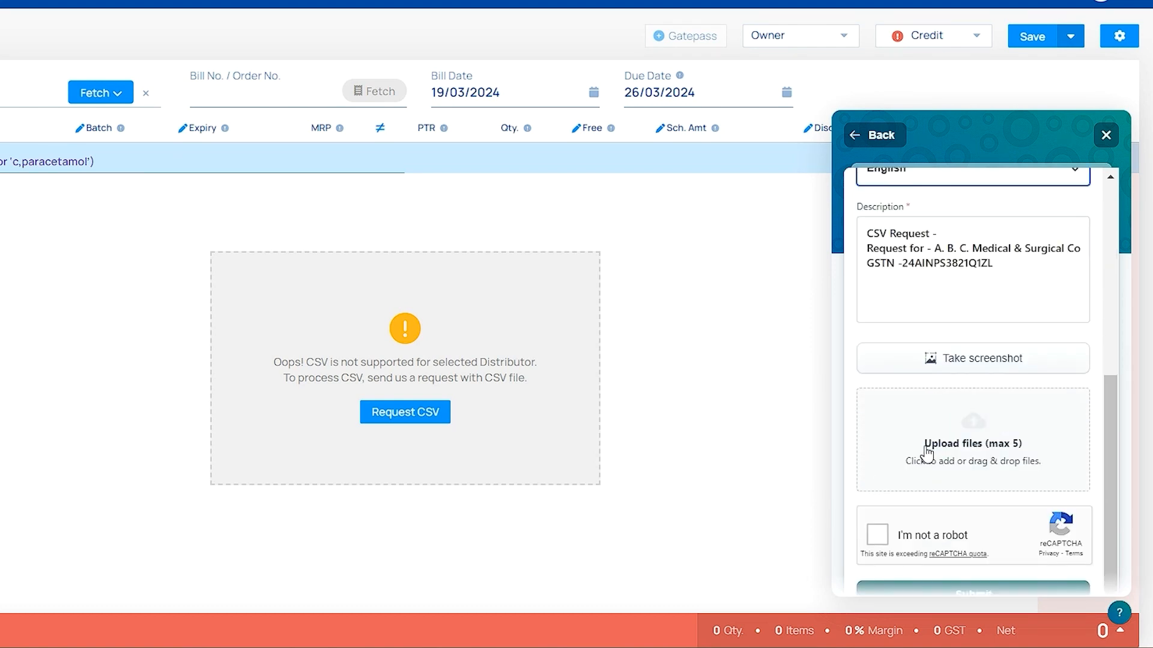
mouse_move(918, 435)
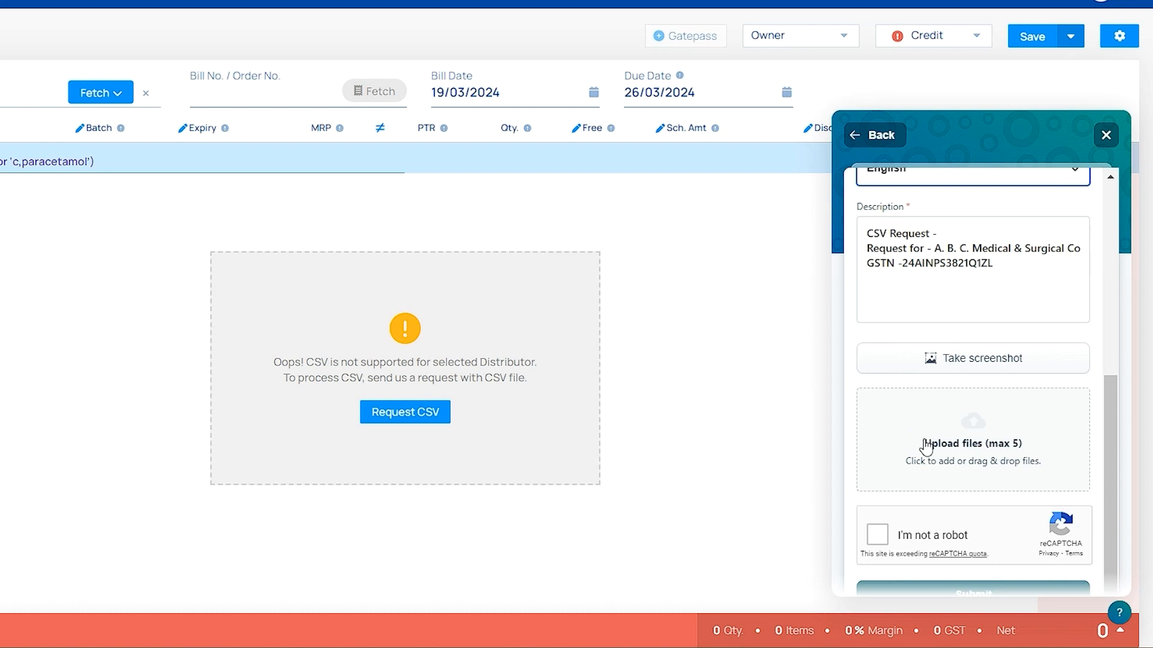
mouse_move(930, 451)
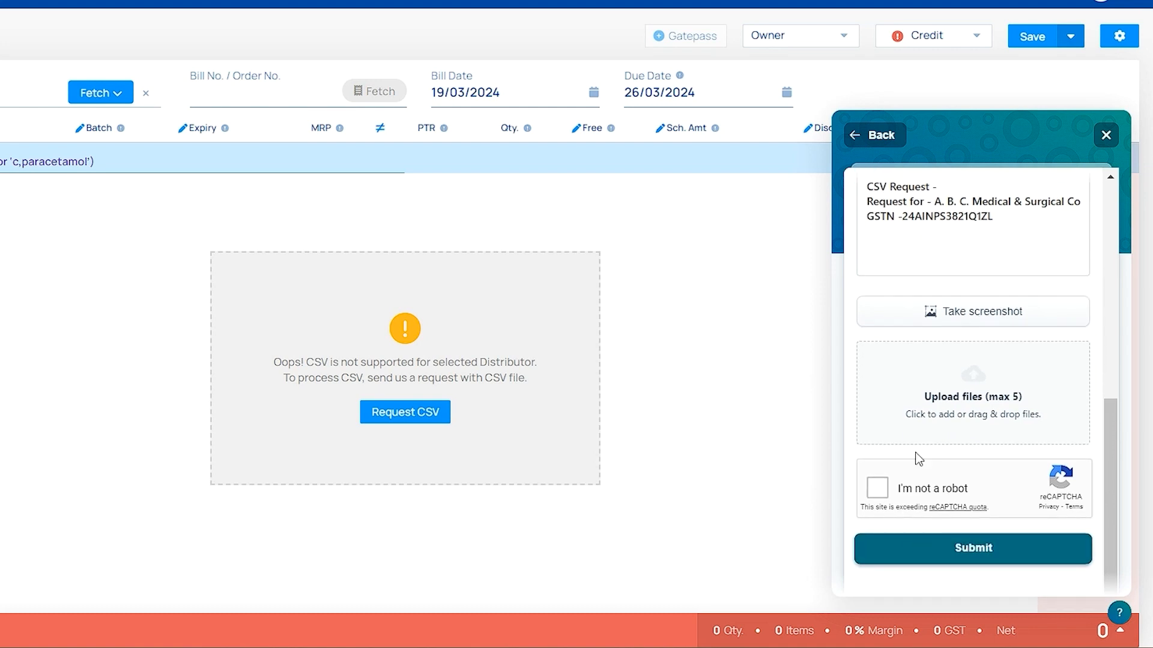
left_click(972, 222)
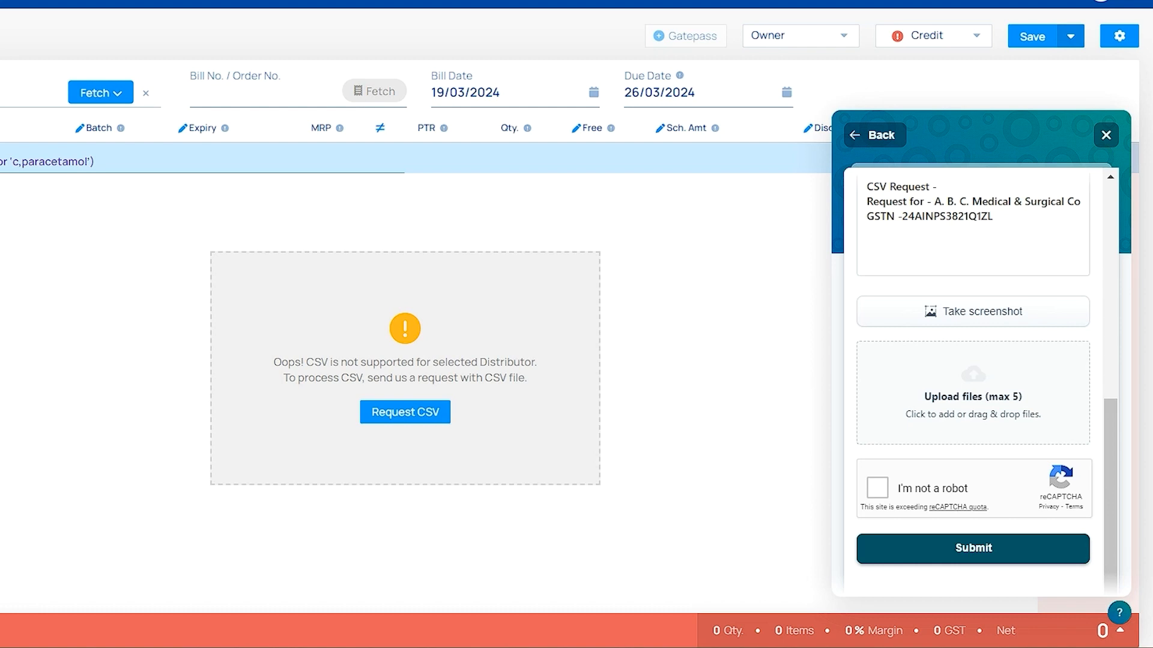
mouse_move(1106, 135)
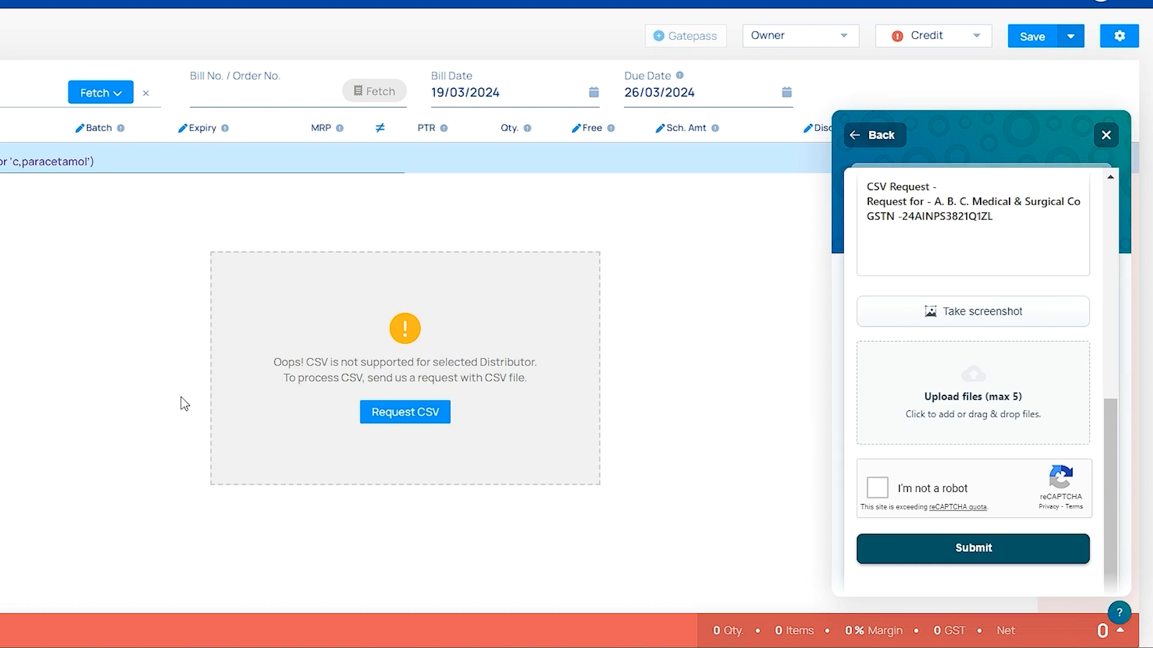
mouse_move(603, 275)
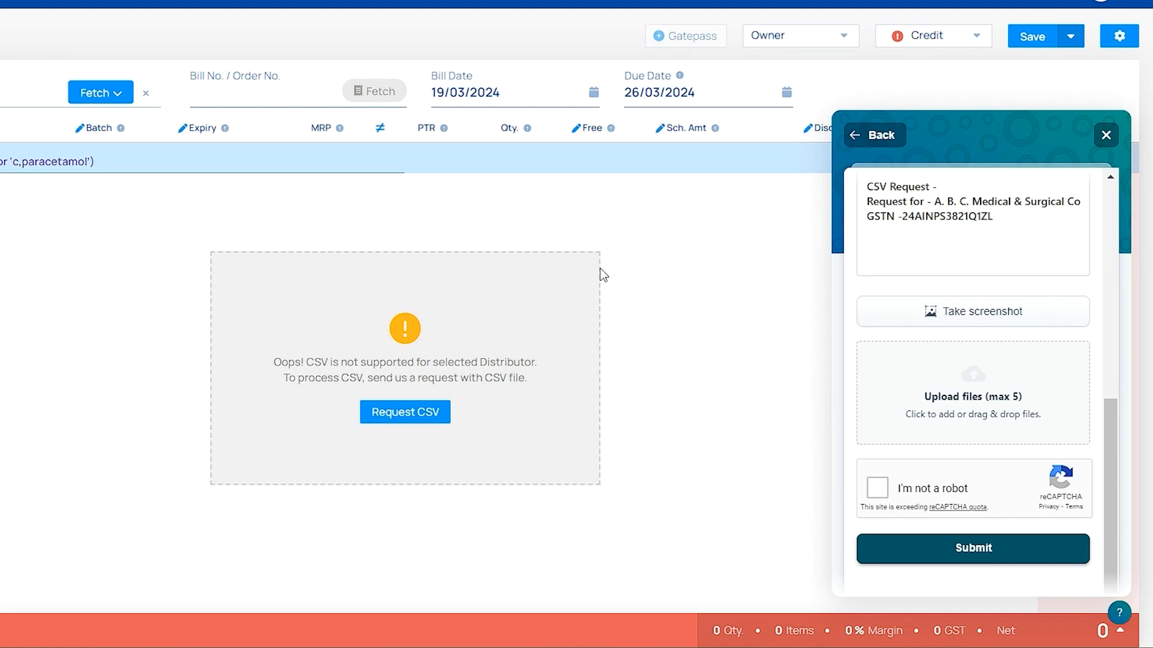
mouse_move(1147, 136)
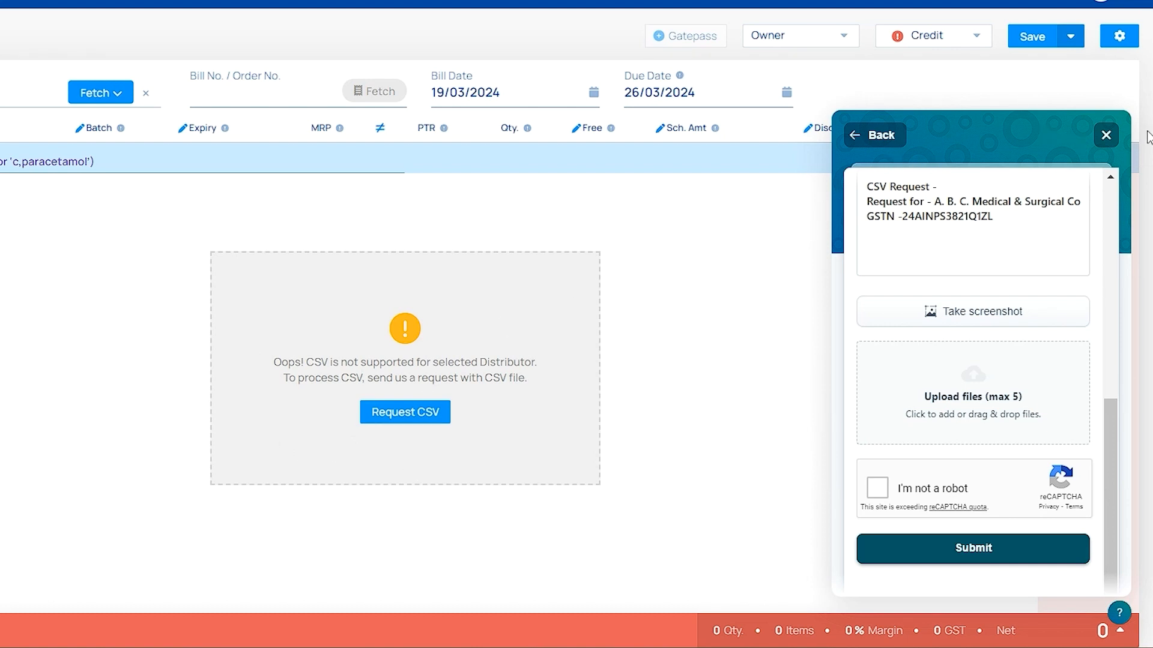
left_click(1105, 135)
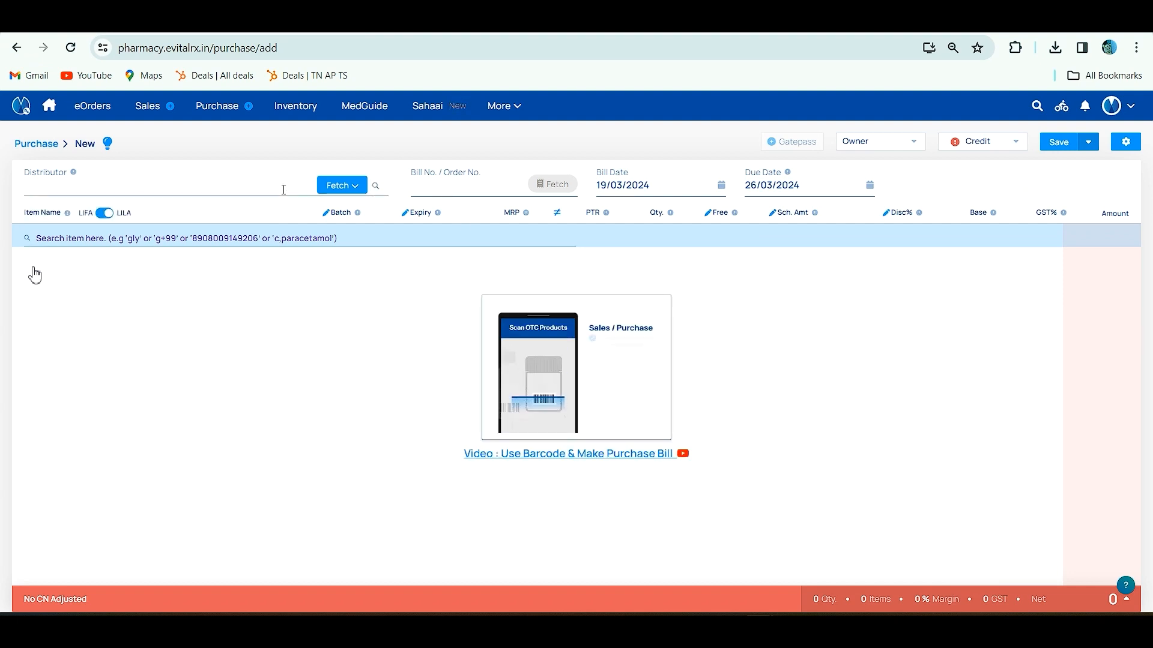
Step: Search 'Dhruvi', select Dhruvi Pharma Pvt. Ltd. as distributor, and start Upload CSV
type("Dhruvi Pharma Pvt. Ltd. | Ahmedabad ,Gujarat")
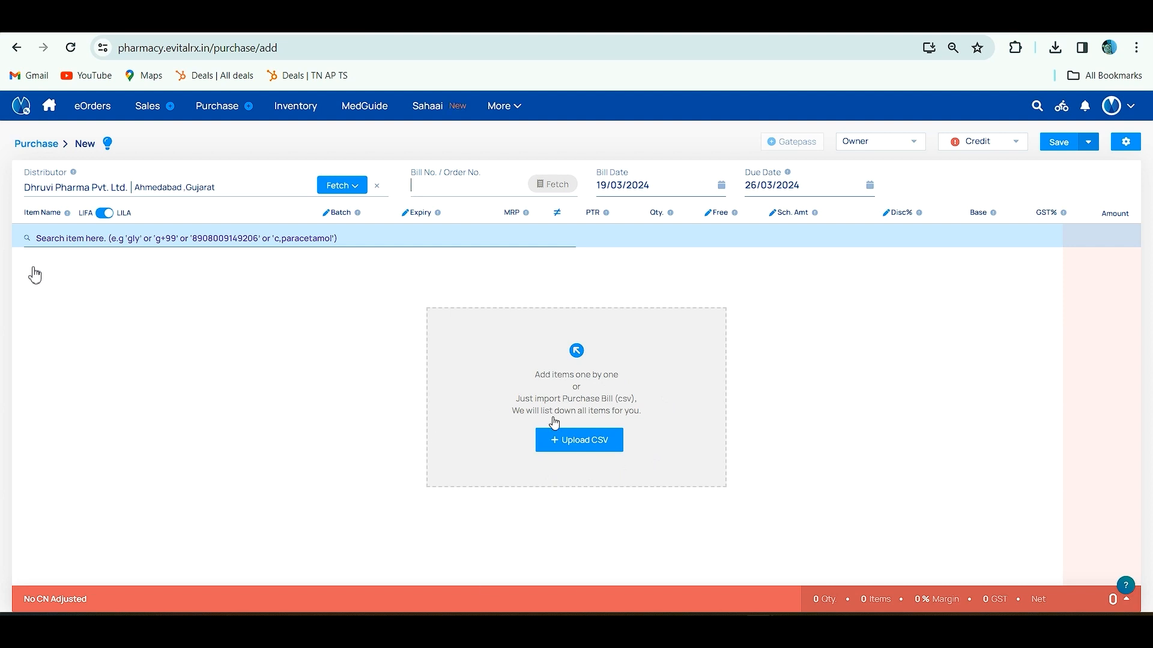
mouse_move(619, 495)
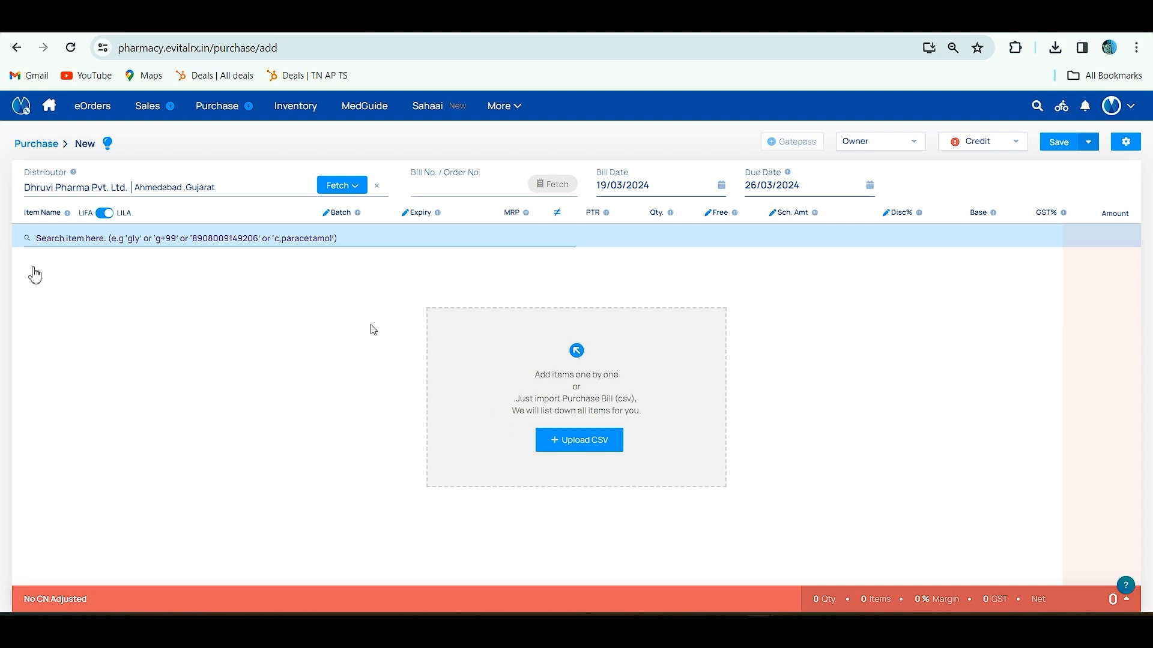
left_click(485, 184)
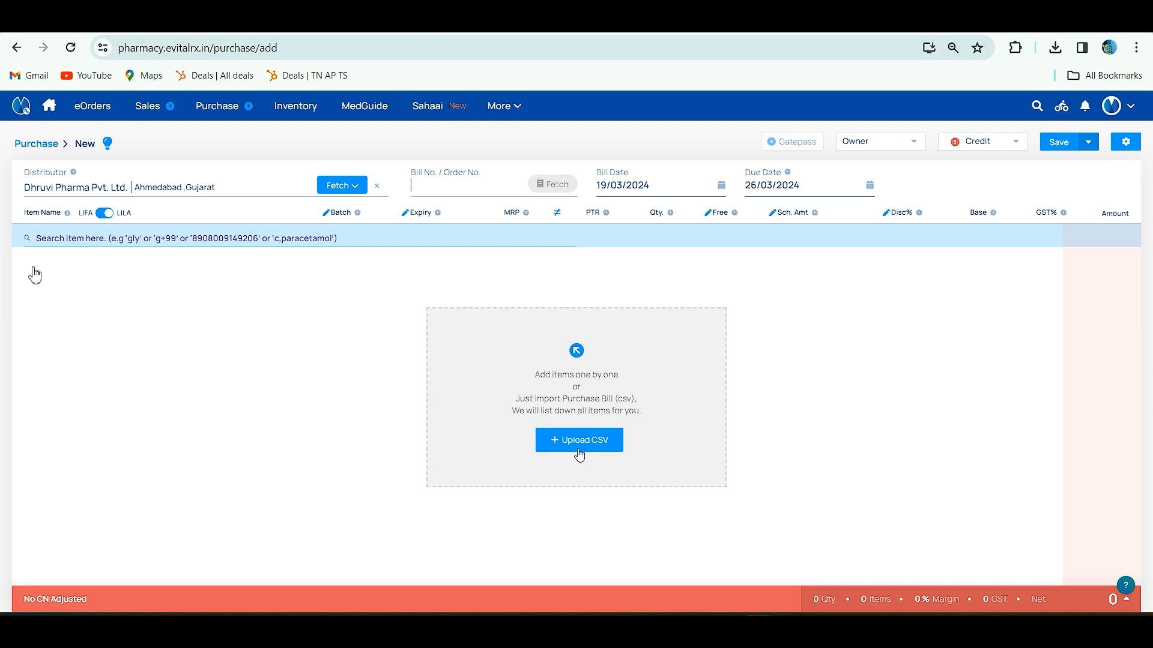
left_click(578, 439)
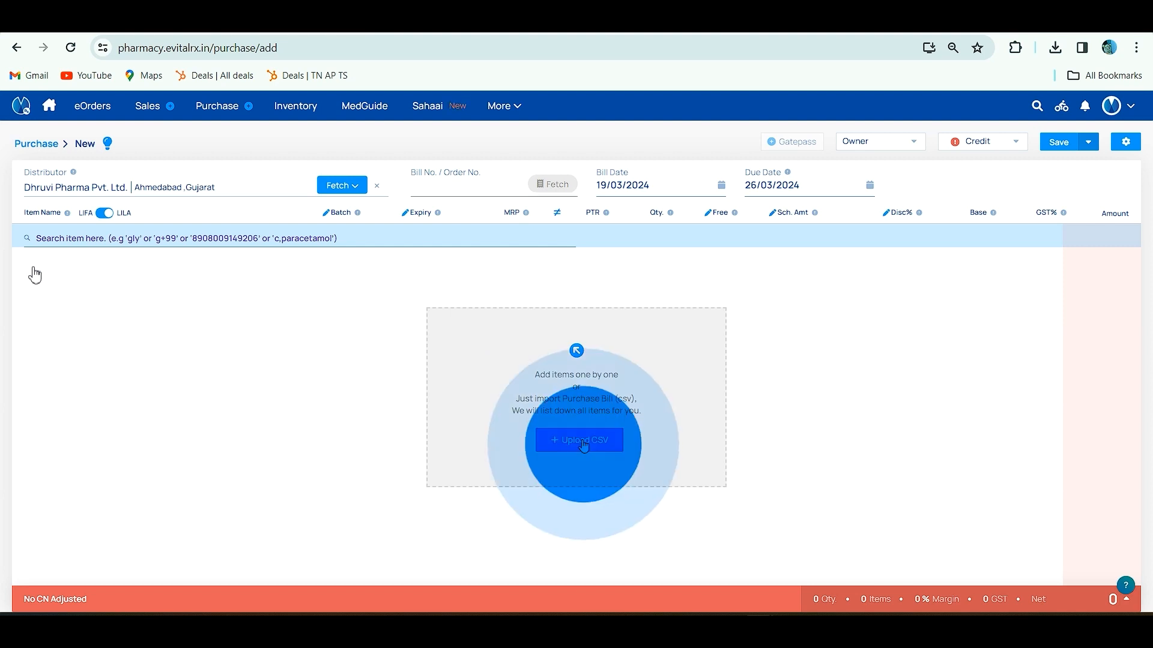
Step: Upload the e88a4ca0 bill file from Downloads, producing the 'Incorrect file format' prompt
left_click(579, 440)
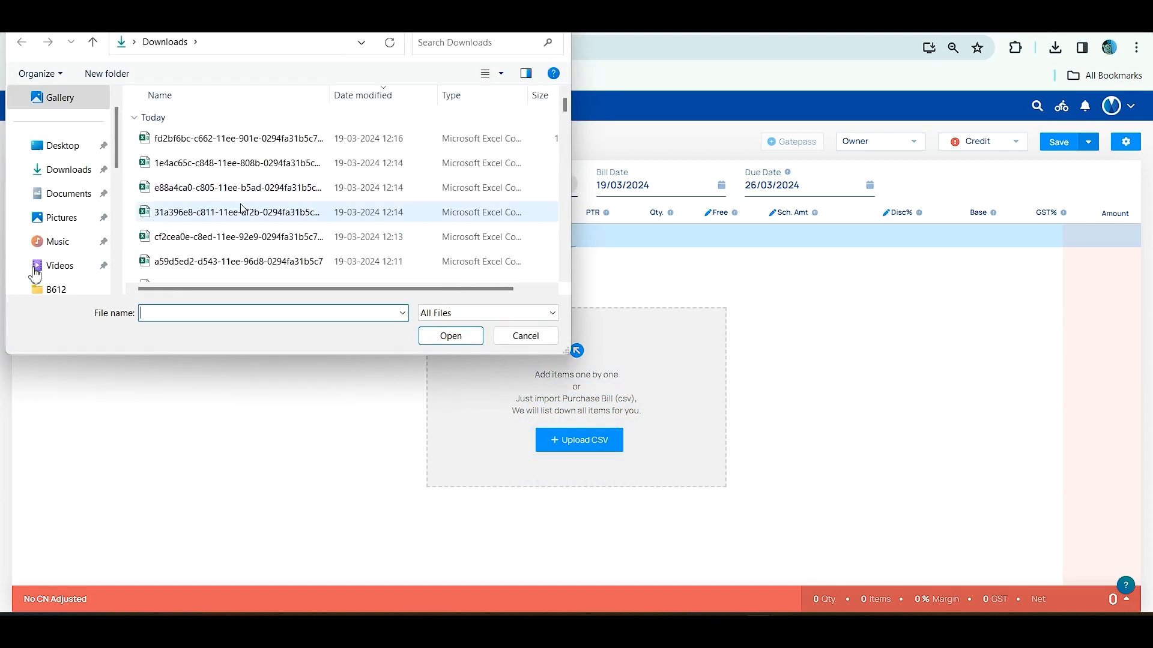
left_click(238, 187)
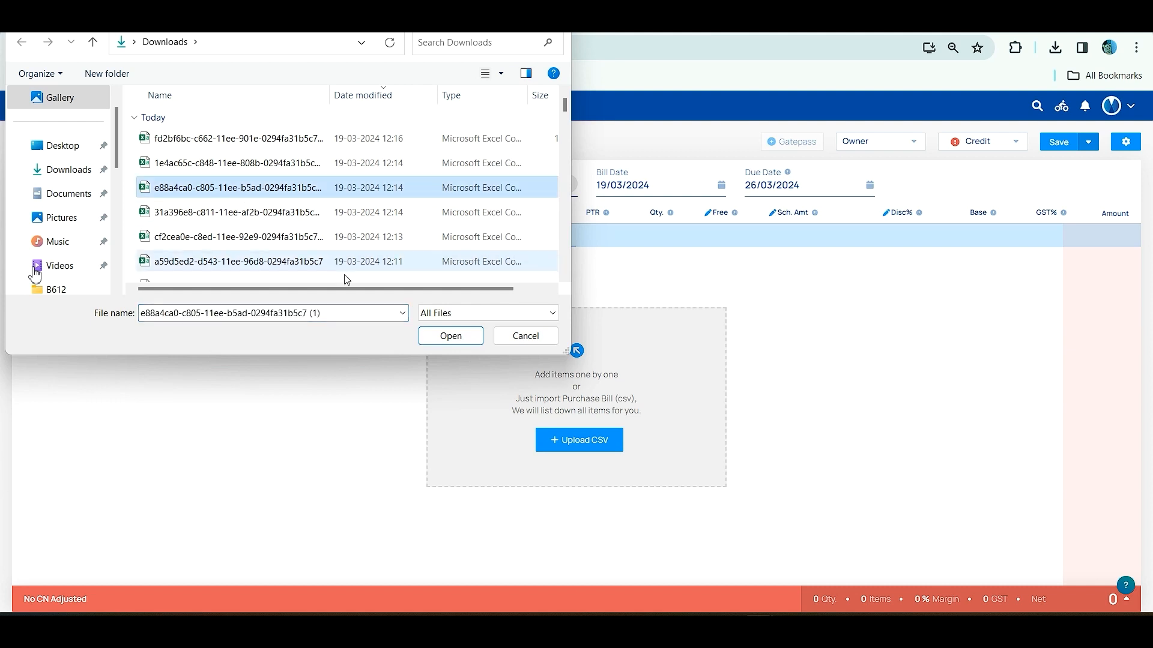
left_click(450, 336)
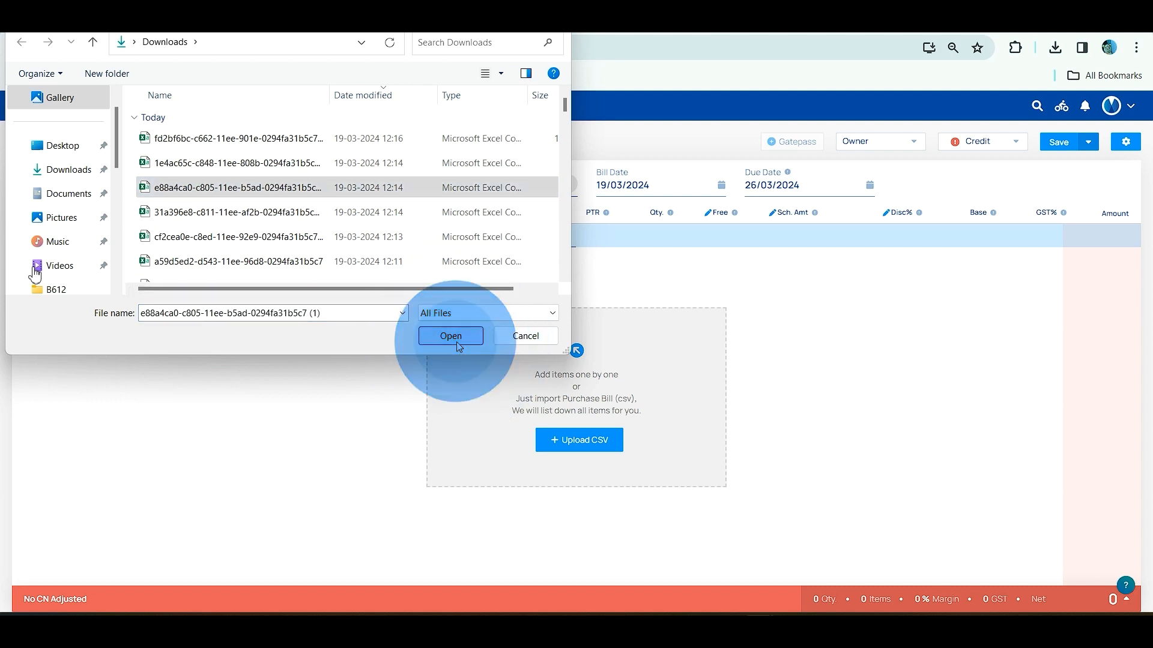
left_click(449, 336)
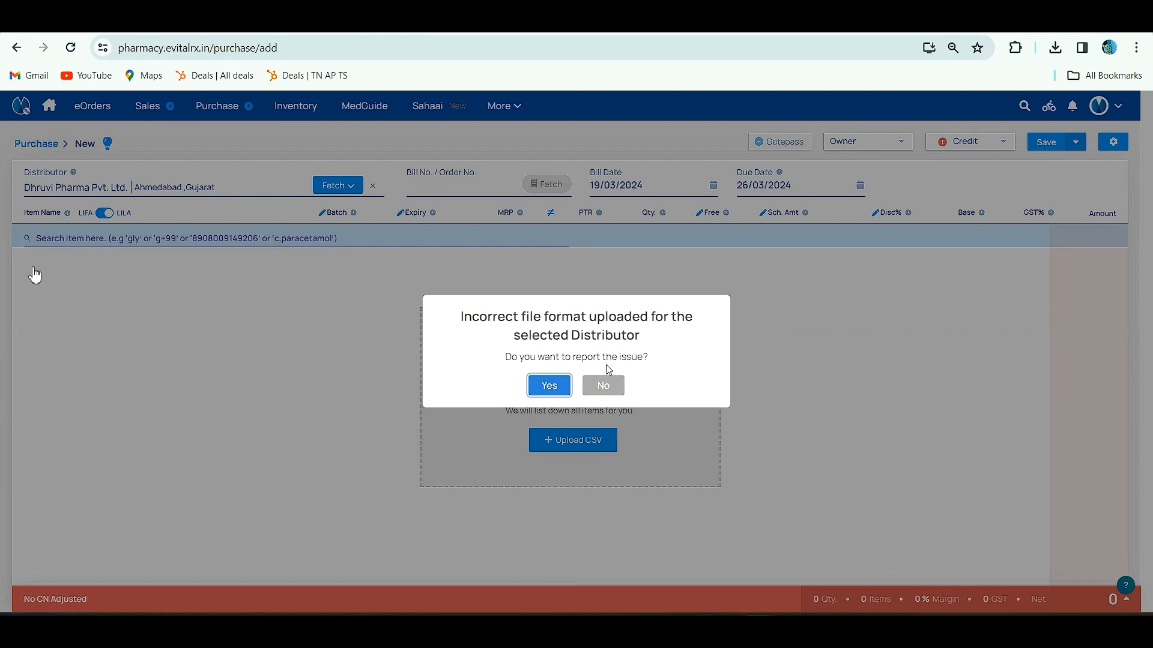
mouse_move(662, 381)
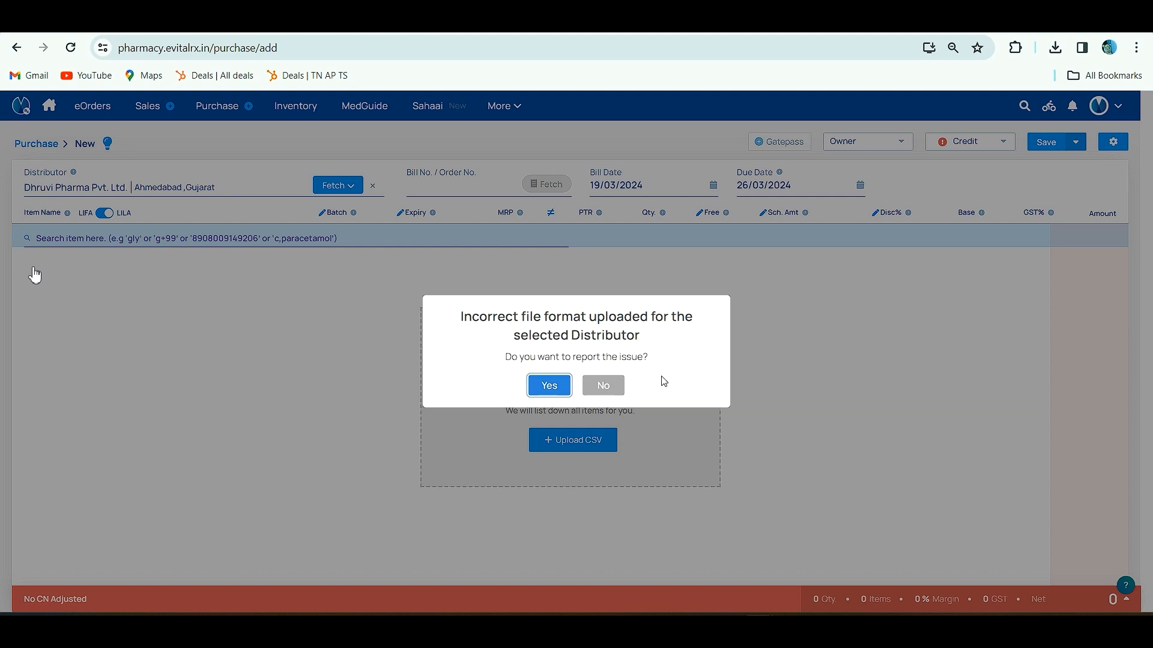
mouse_move(574, 424)
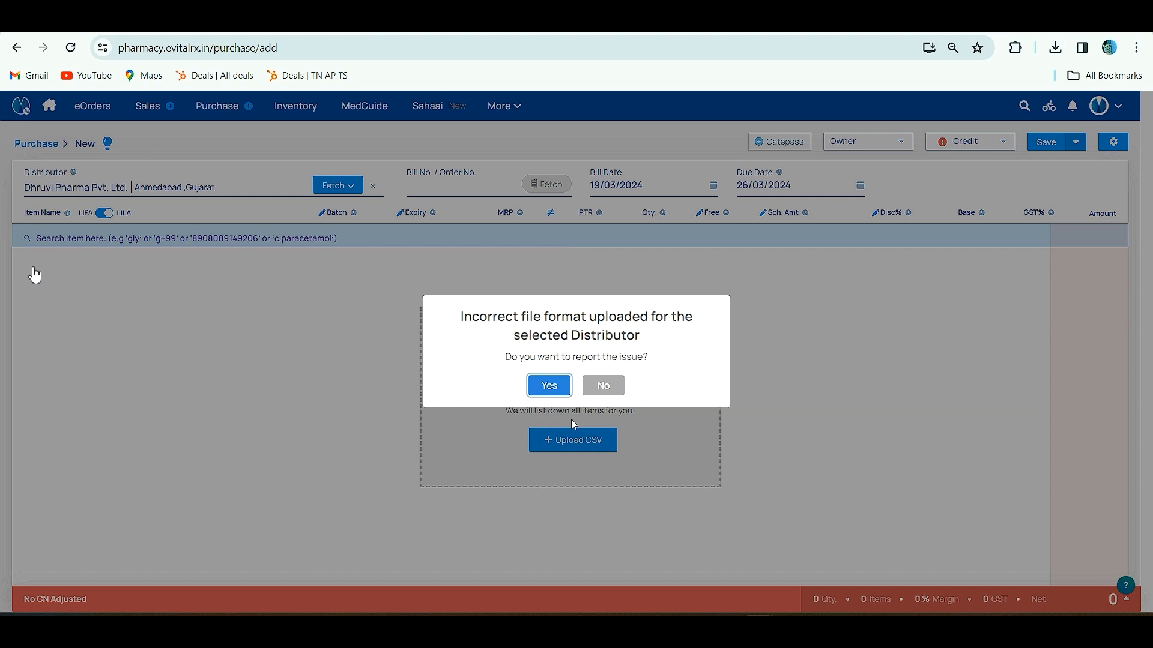
Step: Accept reporting the format error, review the prefilled issue form, then close it
left_click(548, 384)
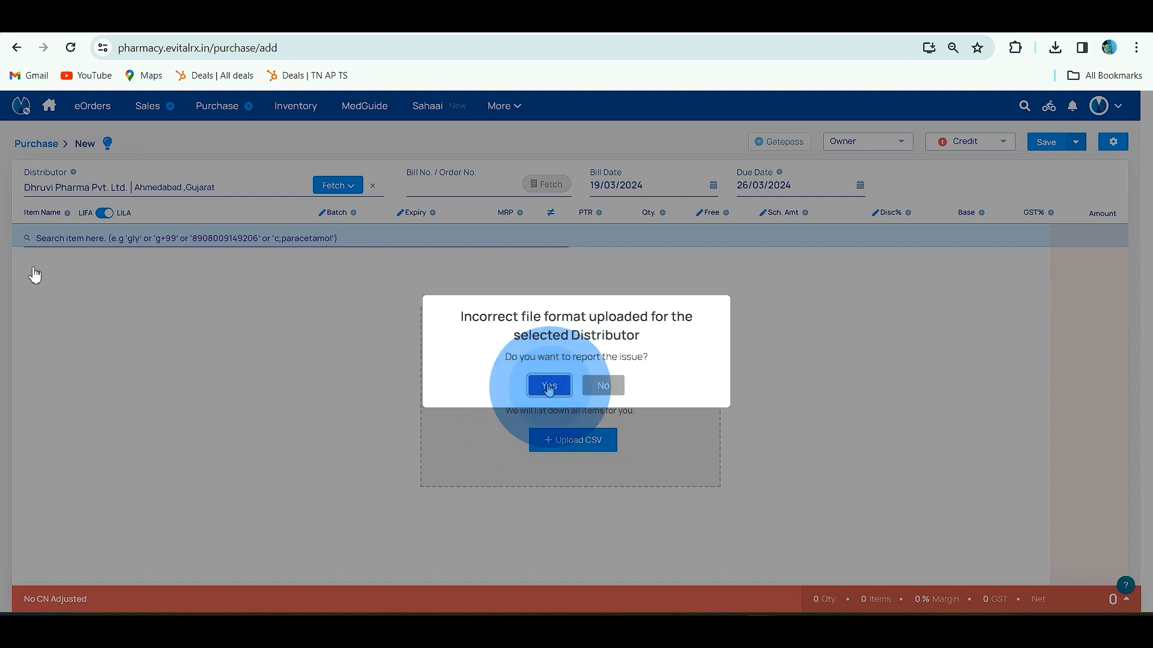
left_click(548, 385)
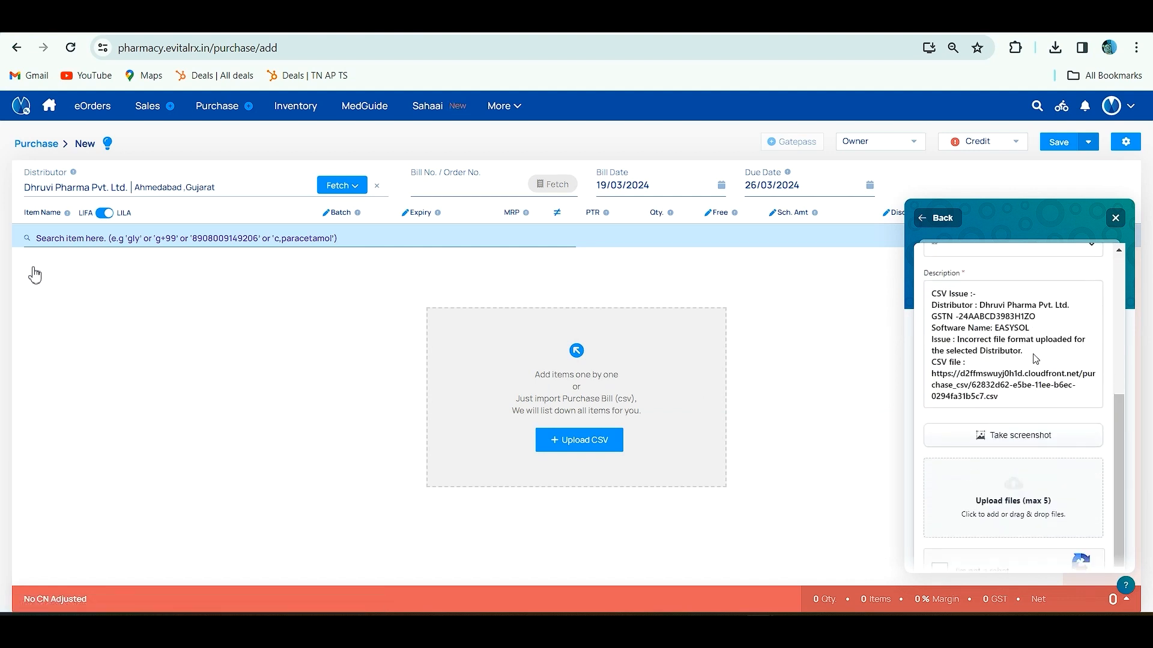
mouse_move(1023, 490)
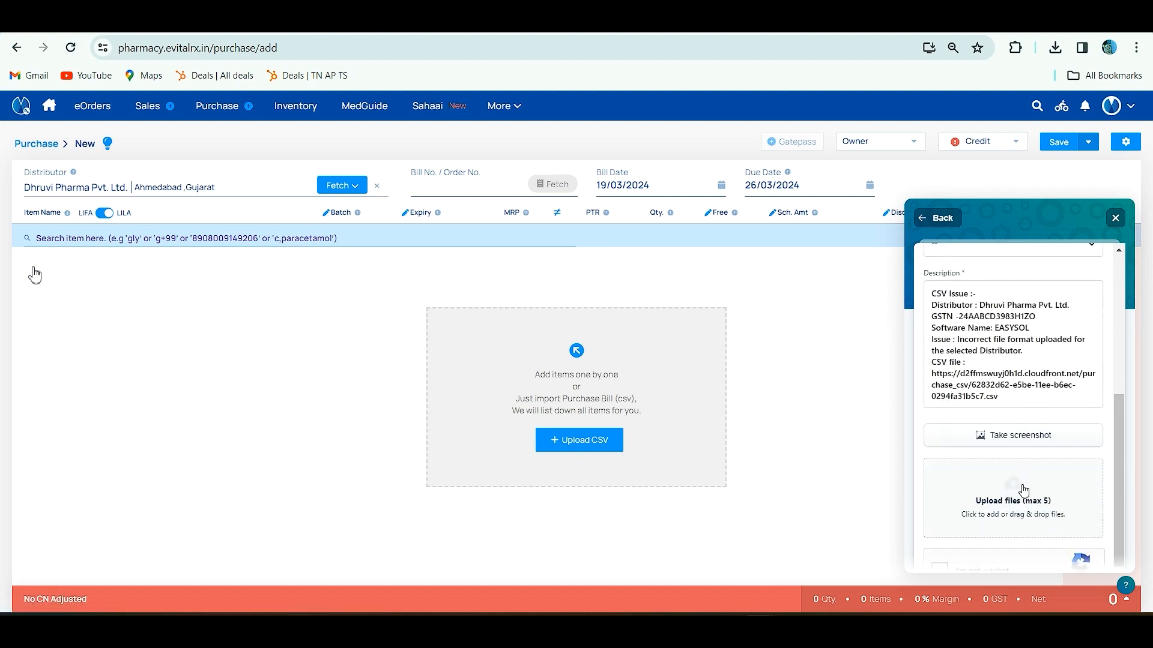
mouse_move(1019, 502)
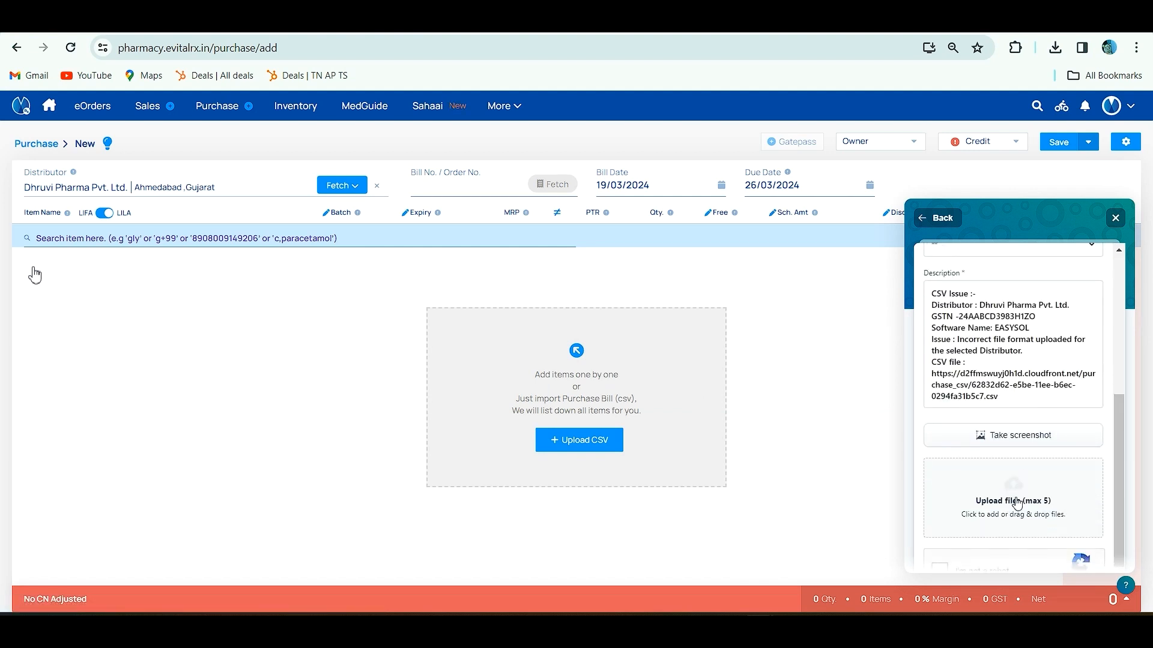
scroll("down", 3)
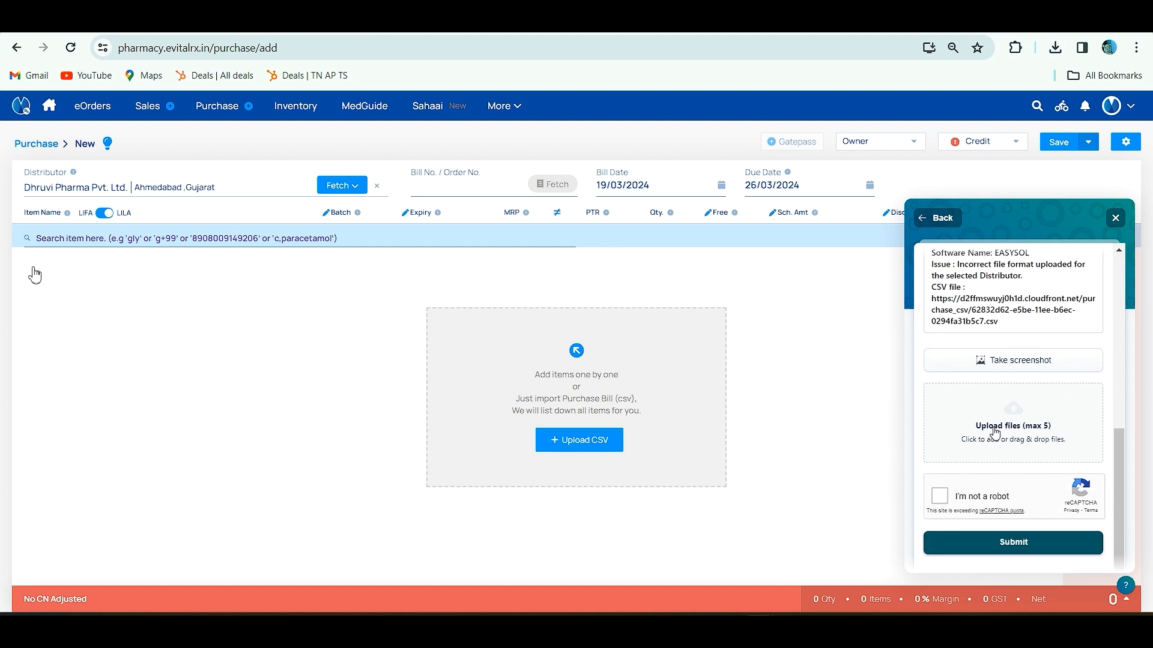
mouse_move(916, 509)
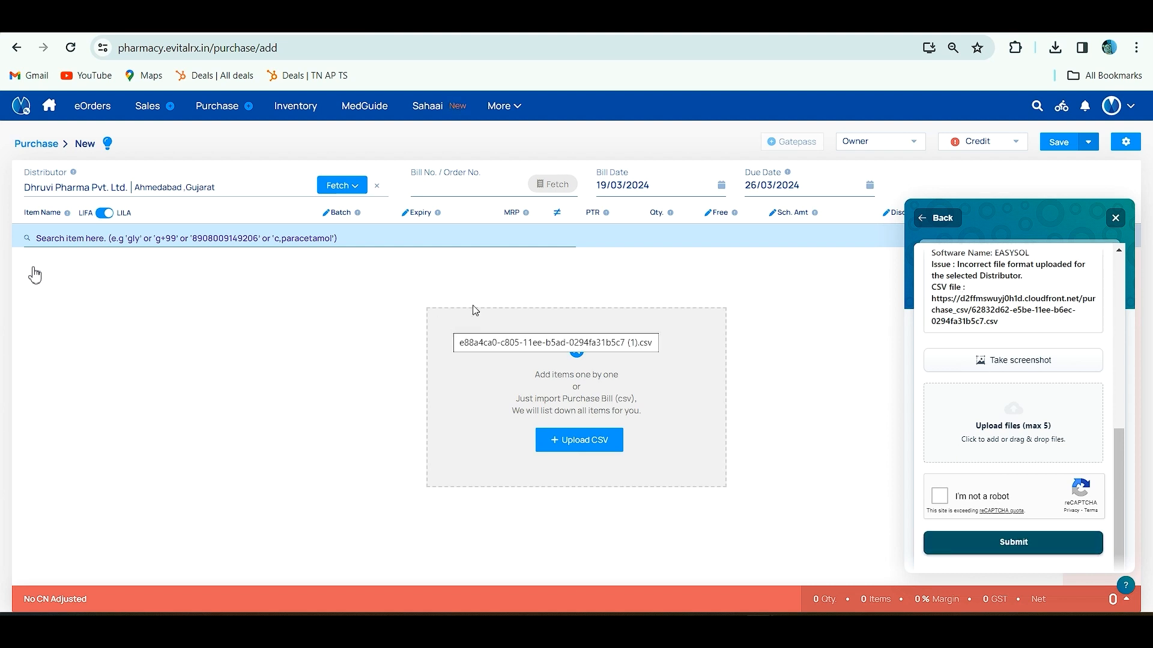
left_click(1114, 217)
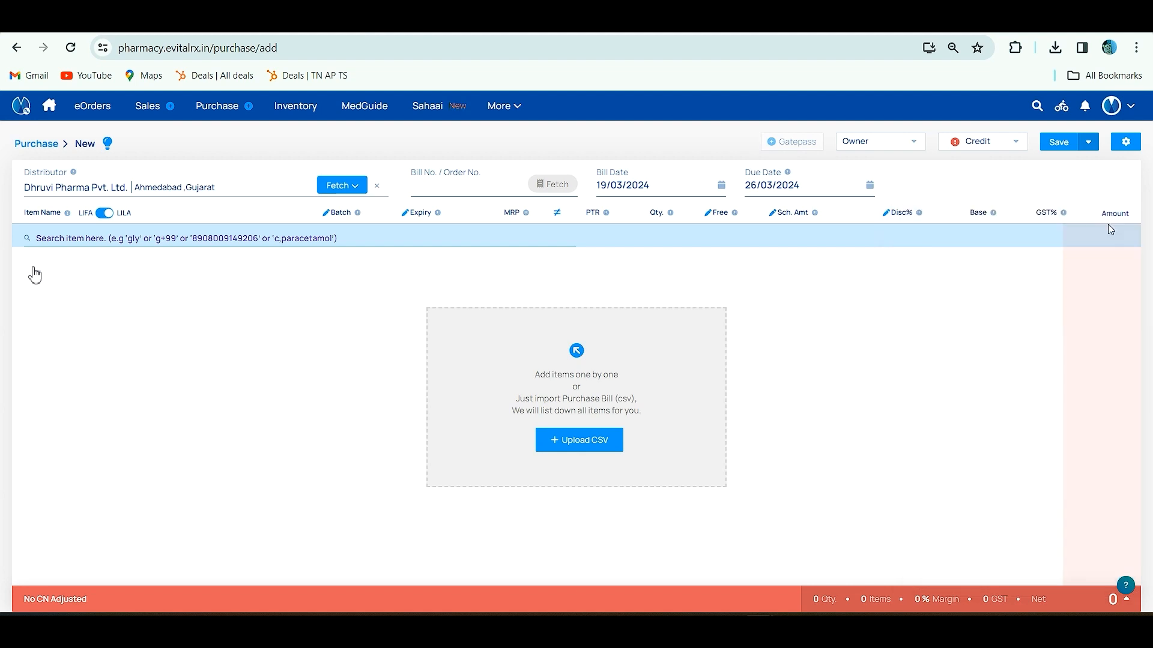
mouse_move(428, 316)
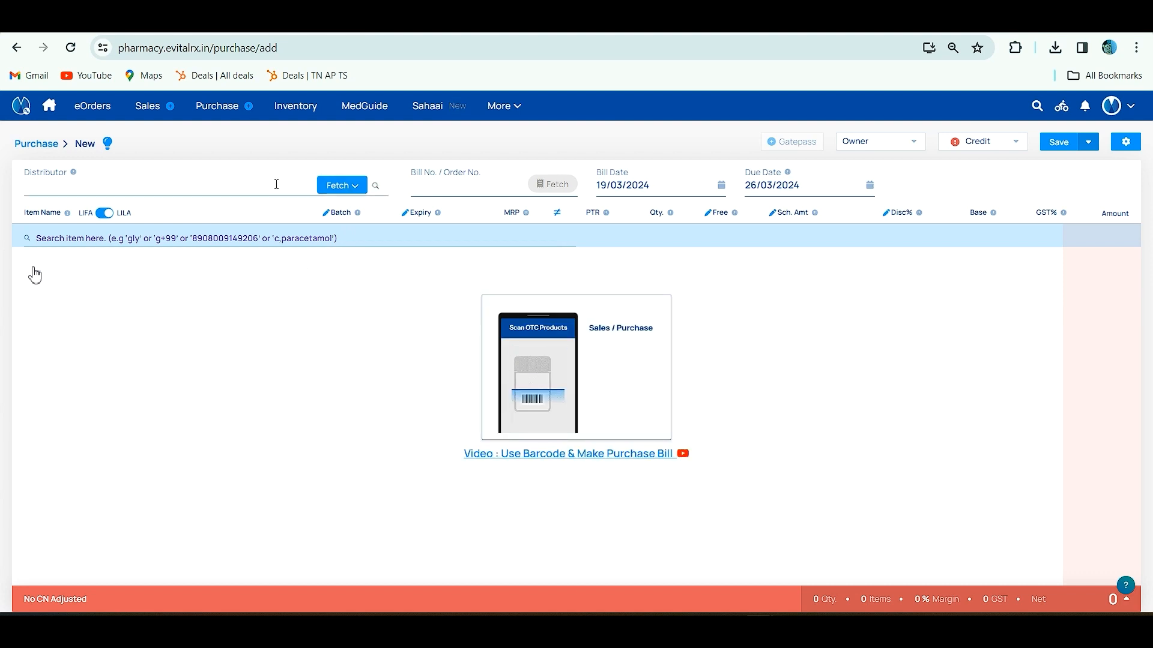
Step: Select Milan Agency as distributor and upload the fd2bf6bc bill CSV
type("Milan")
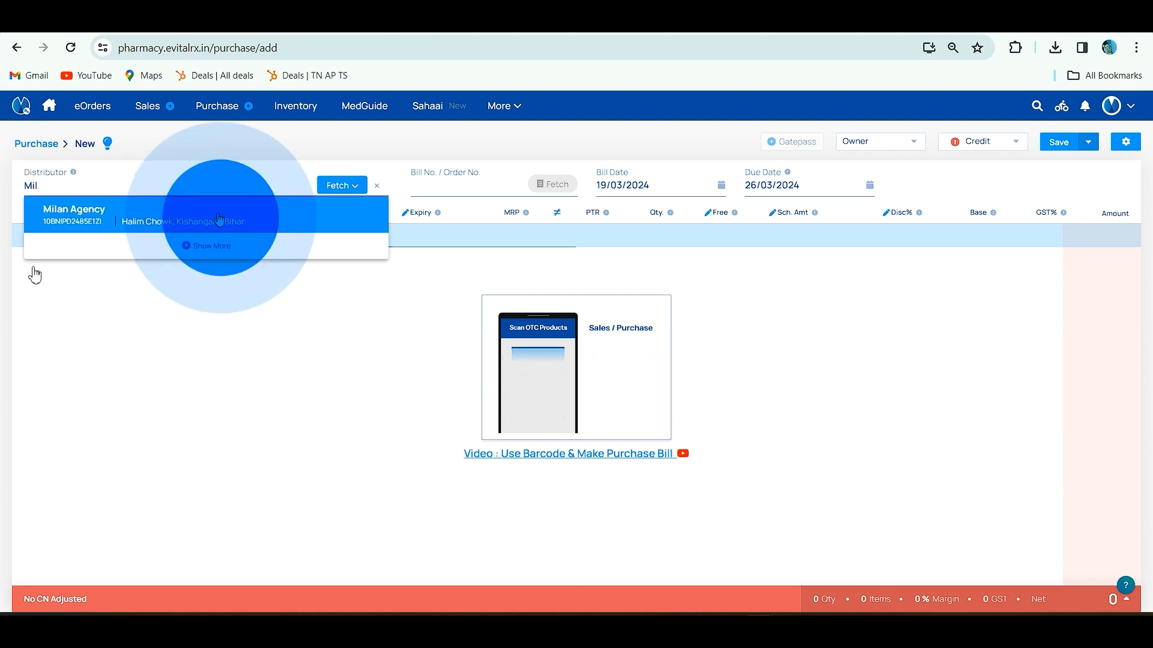
left_click(73, 215)
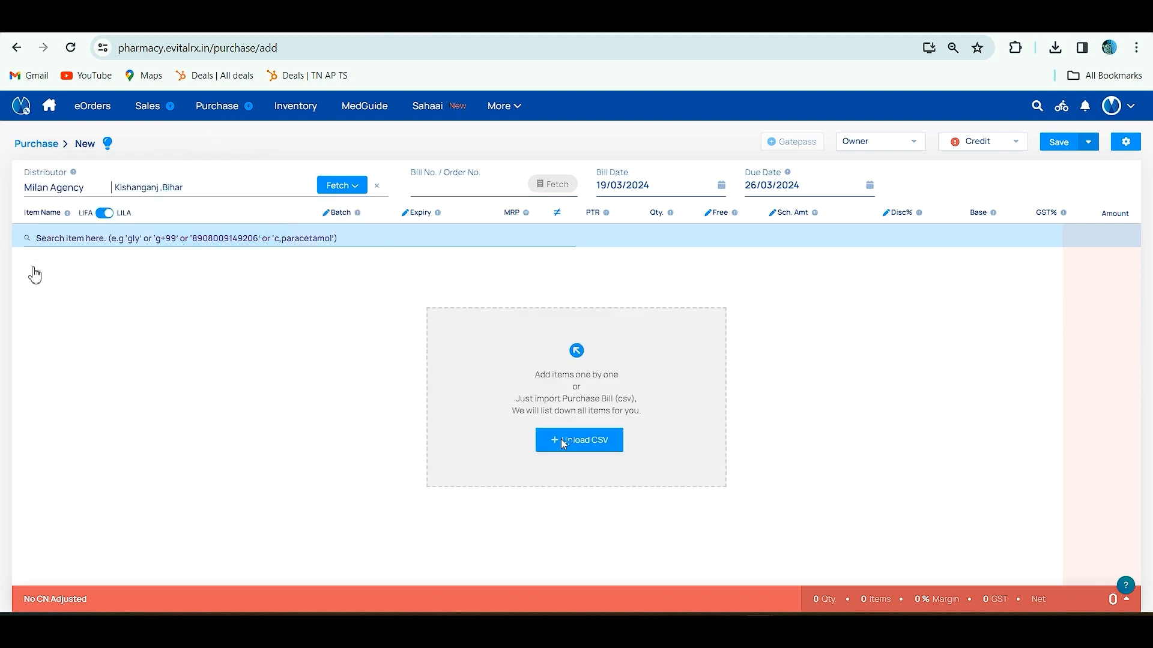
left_click(579, 439)
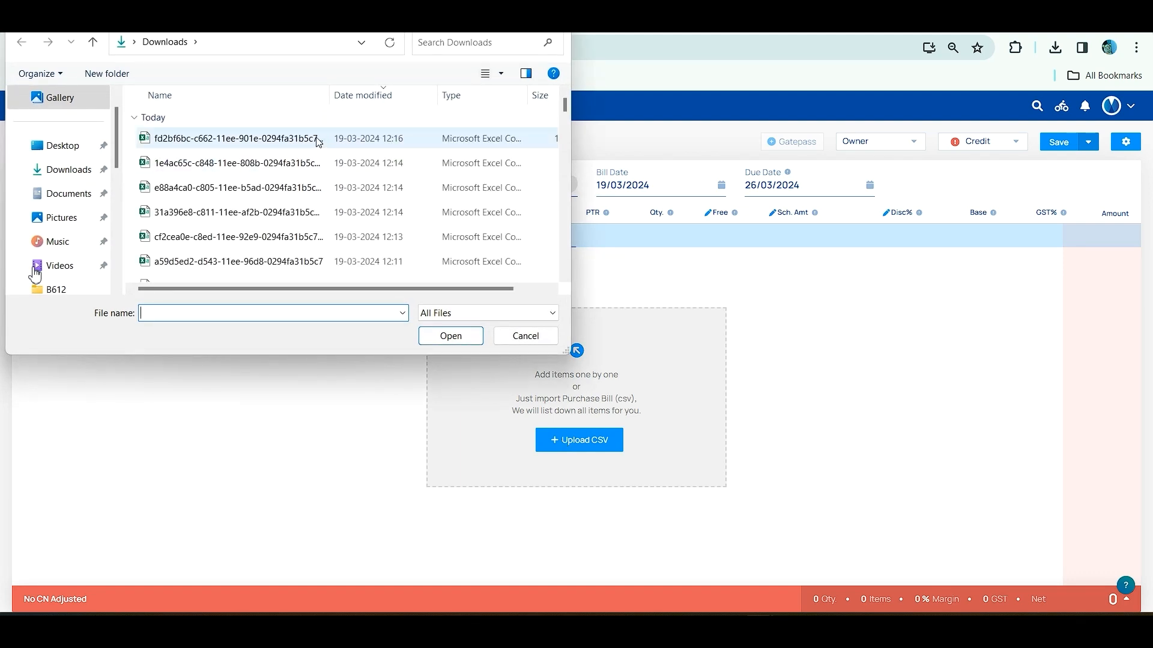
left_click(236, 138)
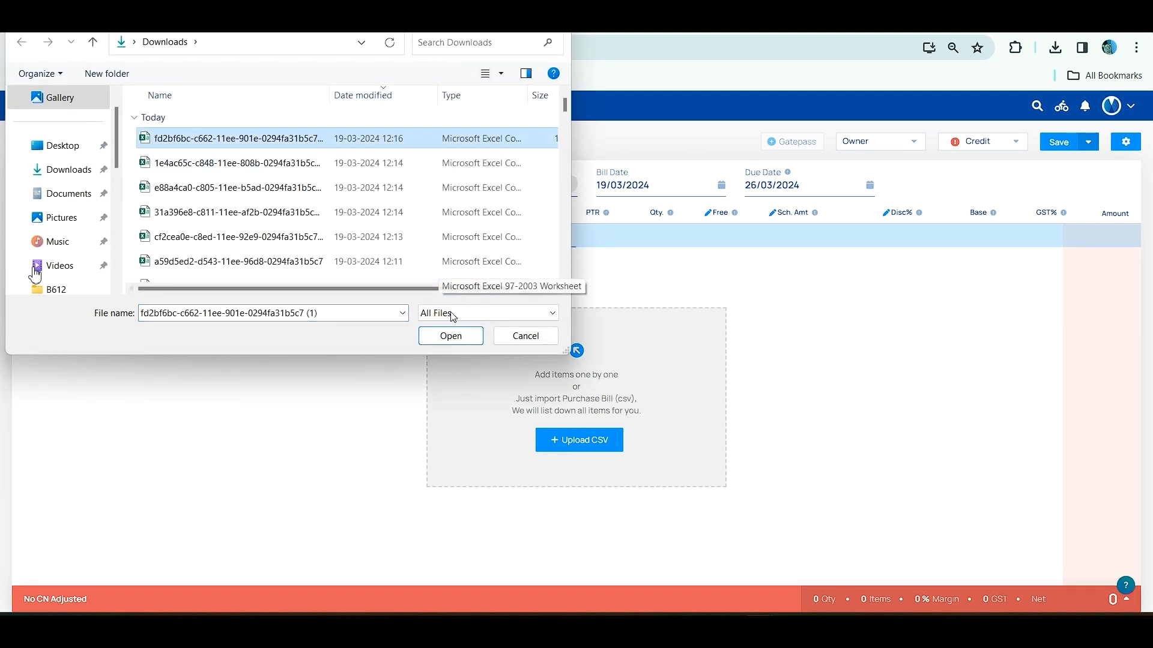
left_click(450, 336)
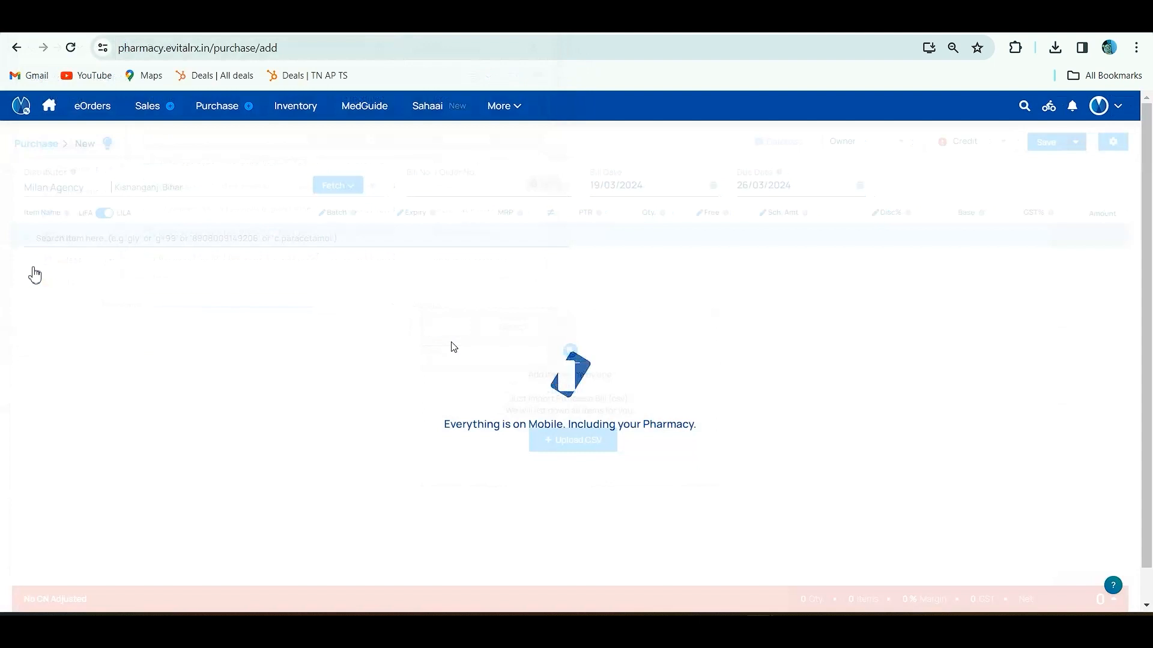
left_click(579, 440)
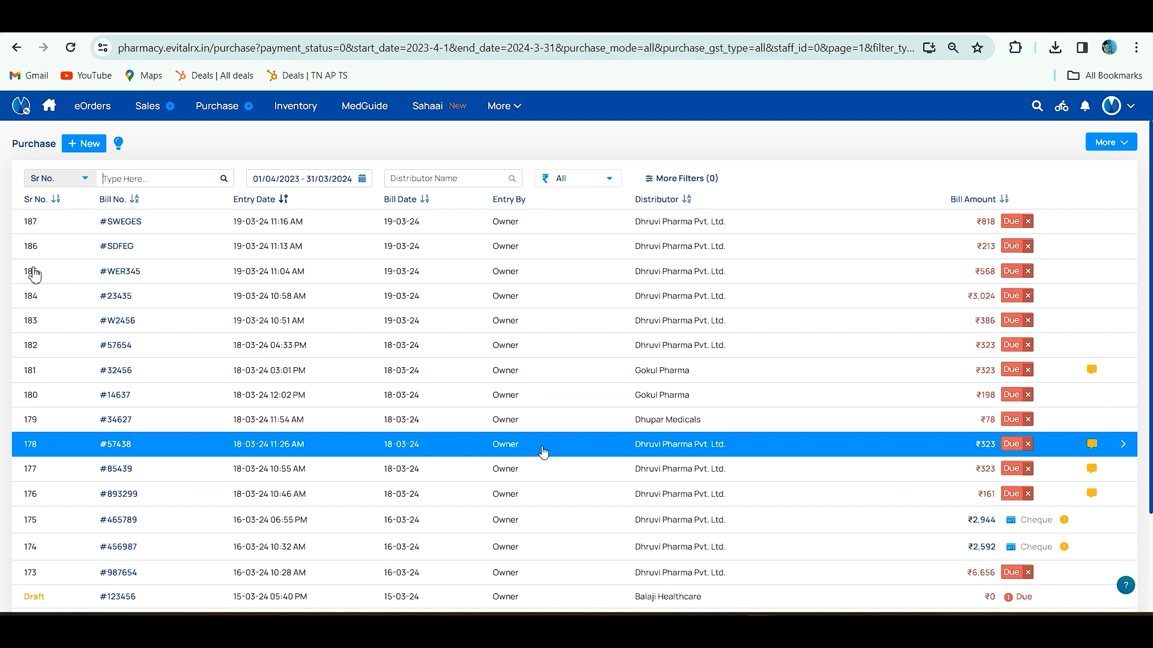
Step: Open the Notifications panel from the bell icon on the purchases list
scroll("down", 3)
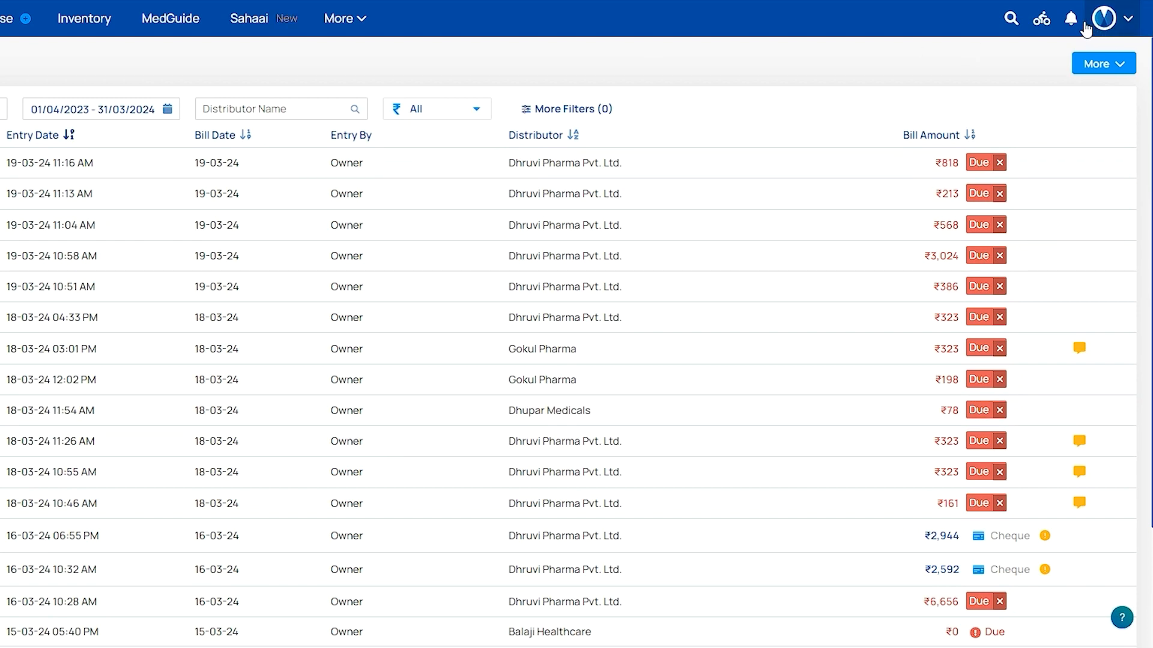
left_click(1070, 19)
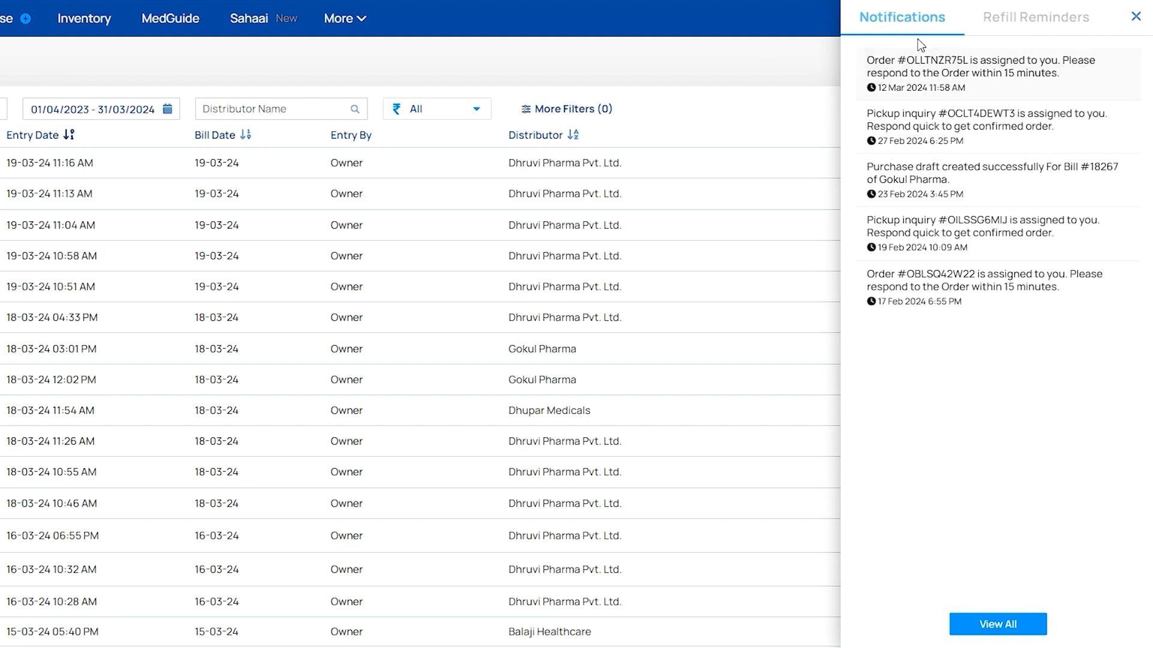
mouse_move(908, 75)
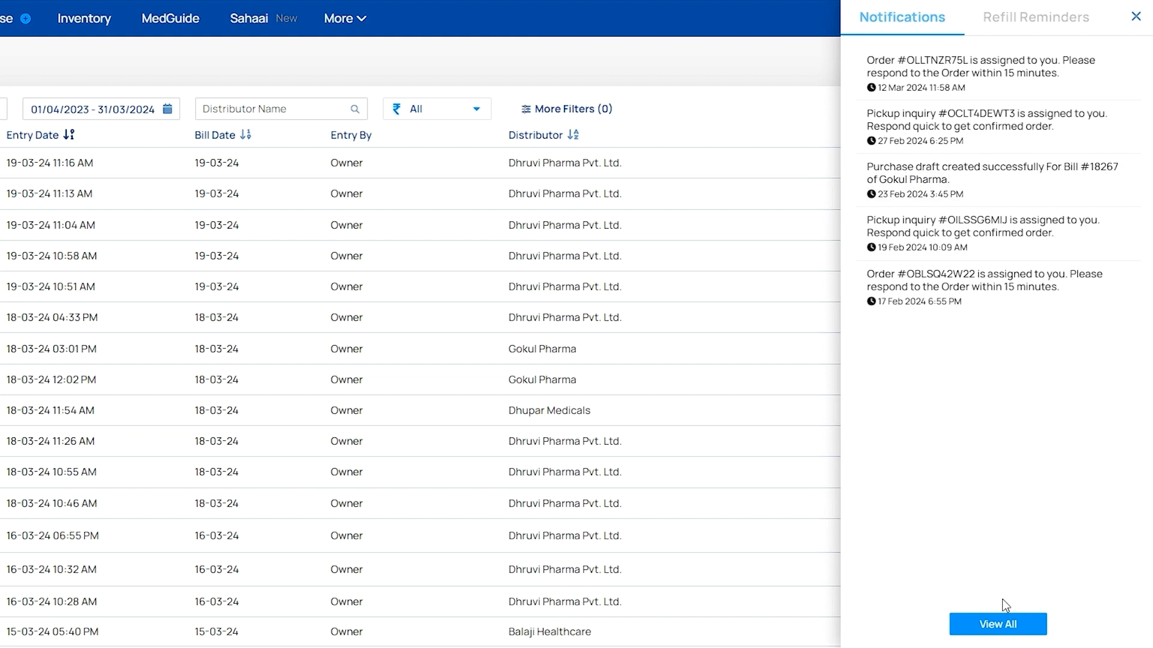
Step: Choose View All in the Notifications panel to see every alert
left_click(997, 624)
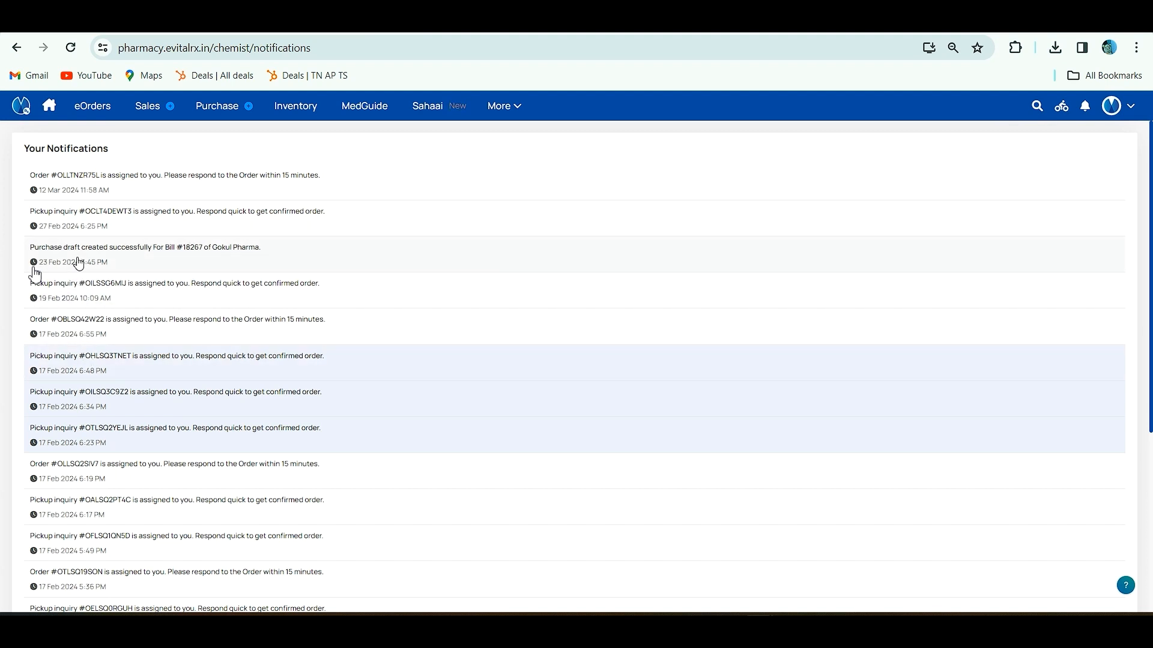
mouse_move(213, 259)
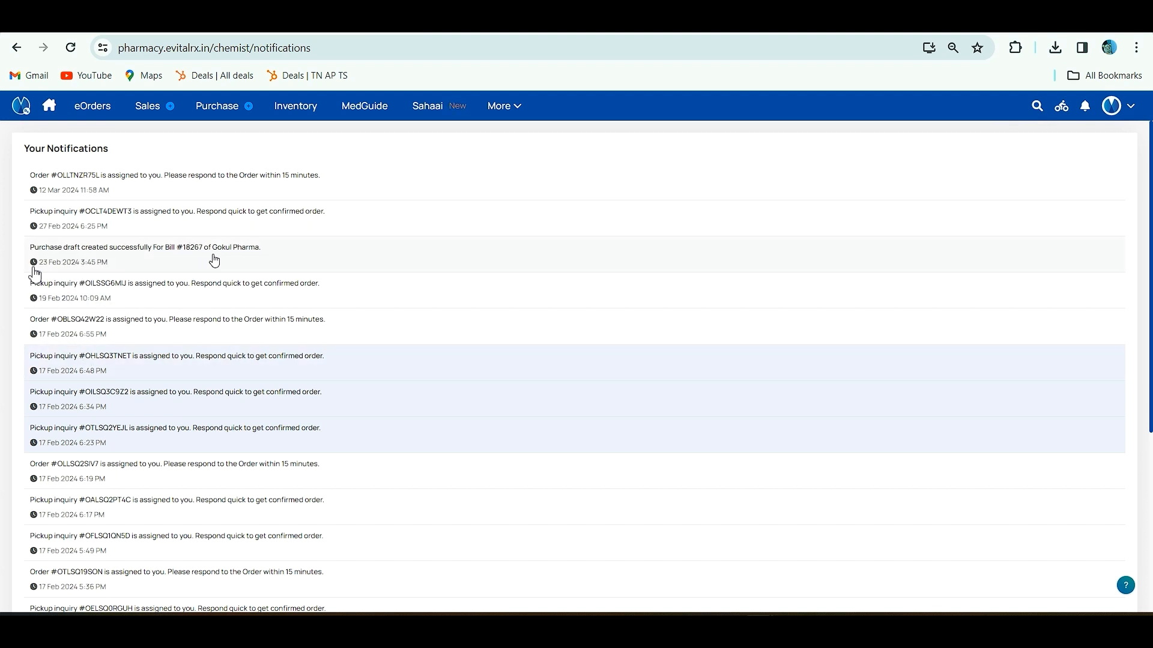